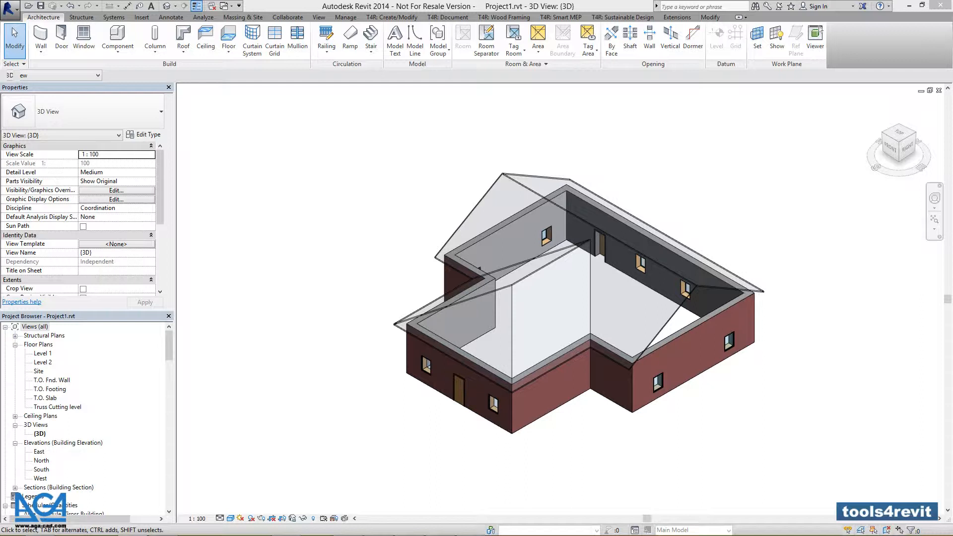
mouse_move(242, 437)
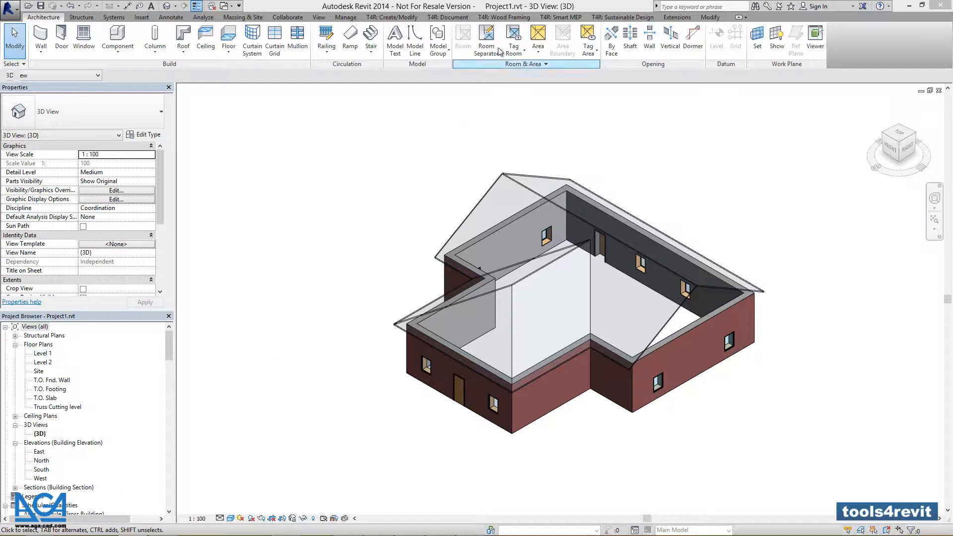
Start the Insert Truss System Grid command from the T4R Wood Framing Truss Systems menu.
left_click(506, 17)
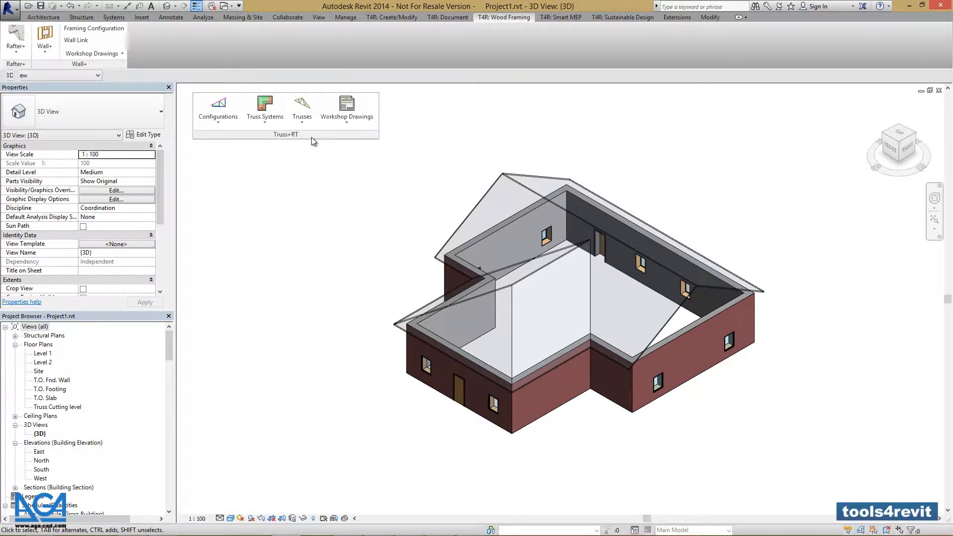
mouse_move(270, 114)
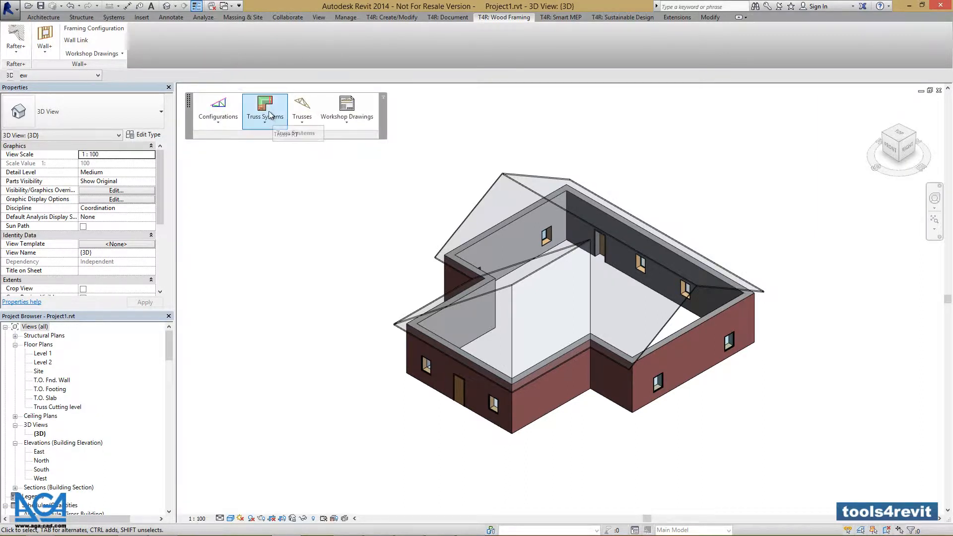
left_click(265, 109)
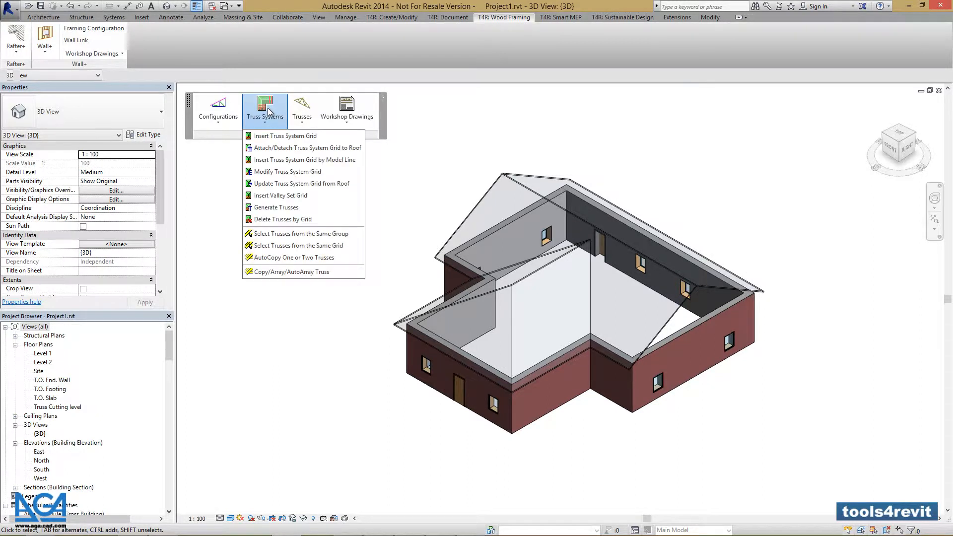
mouse_move(272, 125)
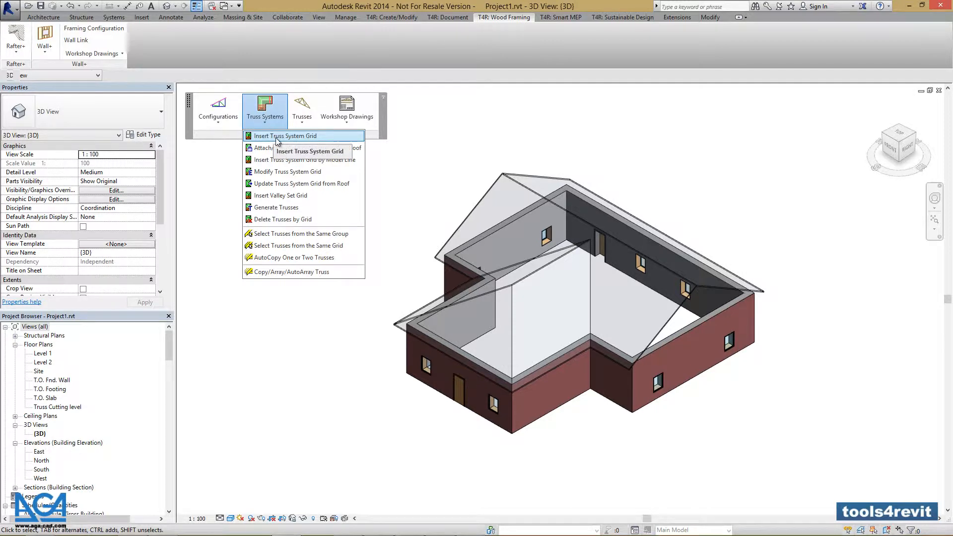
left_click(276, 148)
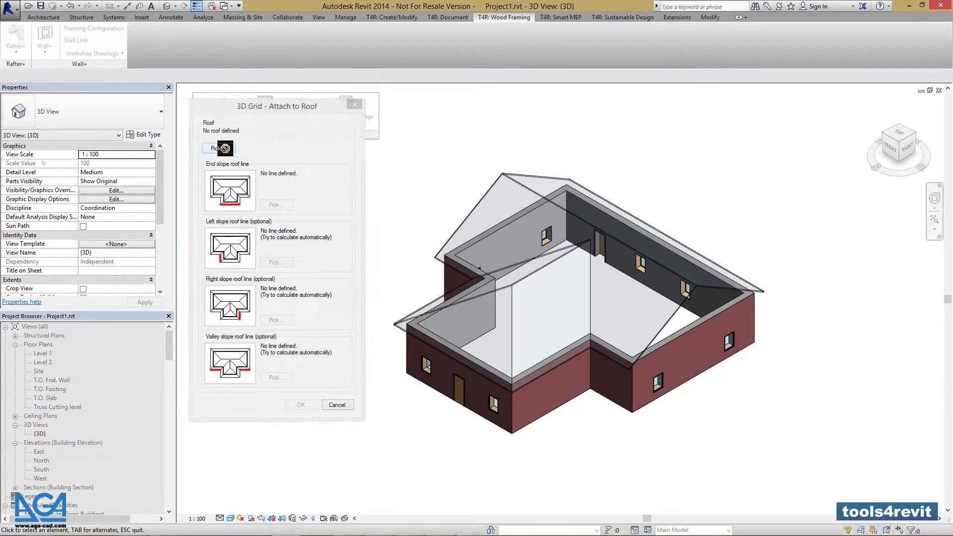
Pick the Level 2 roof as the attach-to roof, giving 30° slope and 75 thickness.
left_click(338, 405)
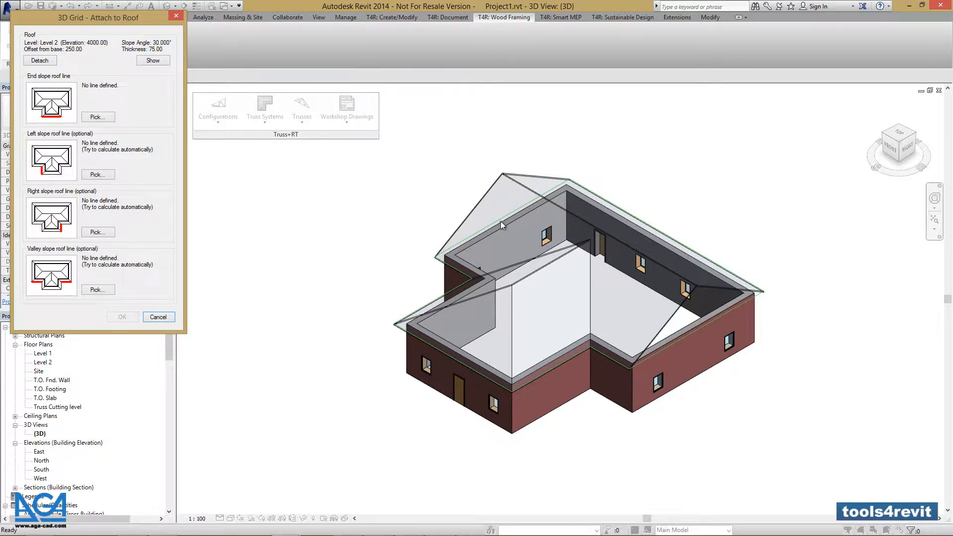
mouse_move(469, 276)
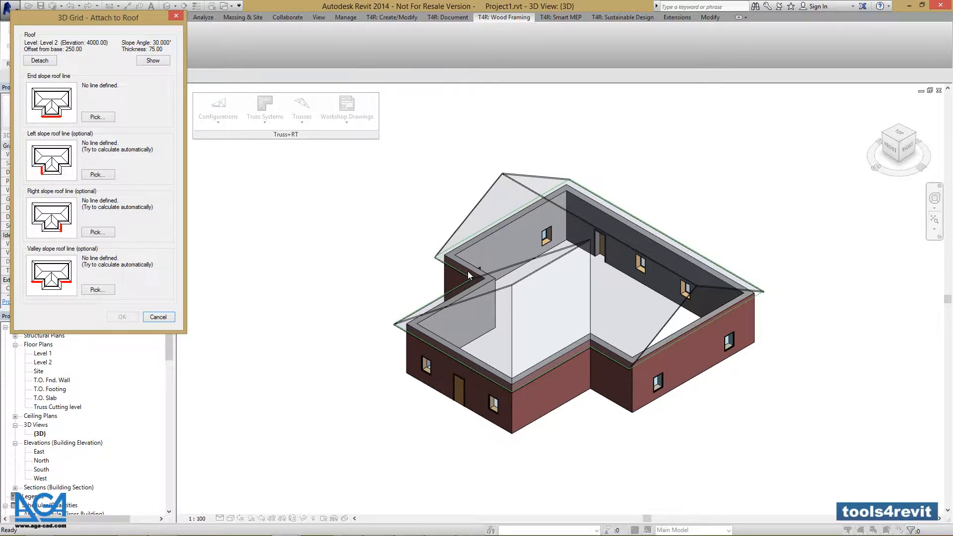
mouse_move(416, 334)
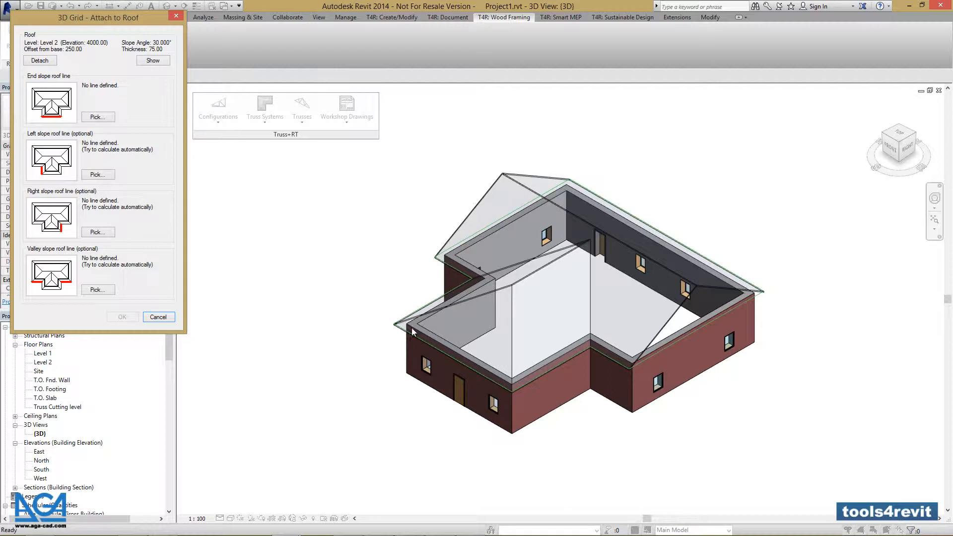
mouse_move(594, 350)
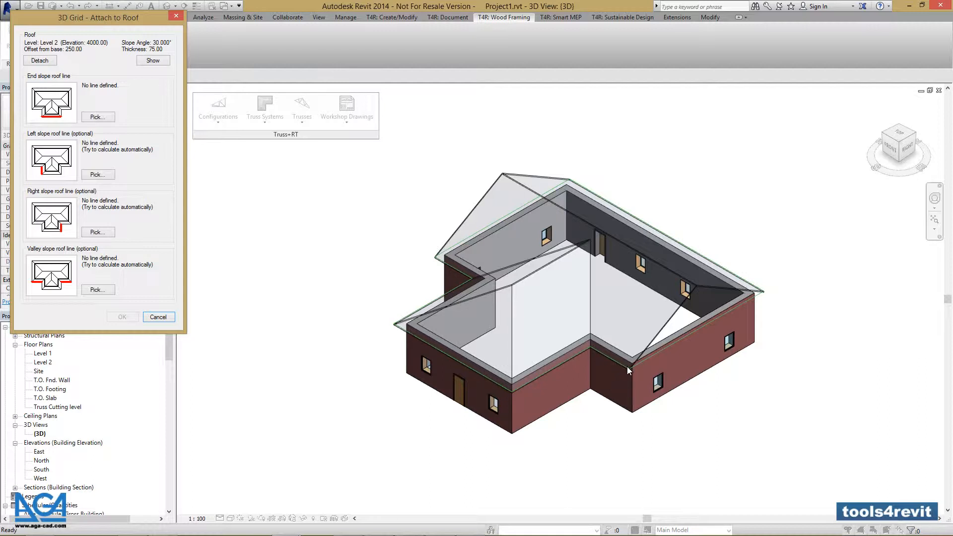
mouse_move(509, 168)
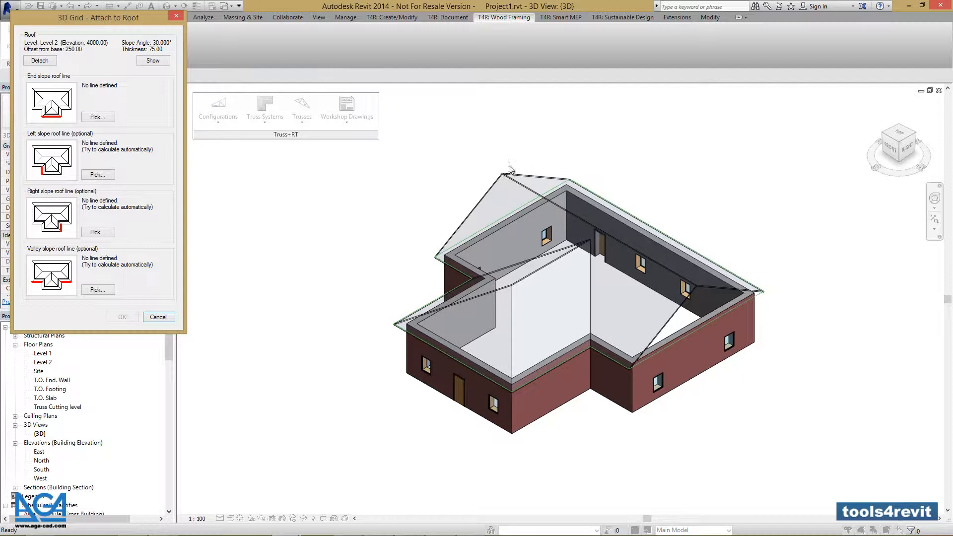
left_click_drag(98, 18, 285, 121)
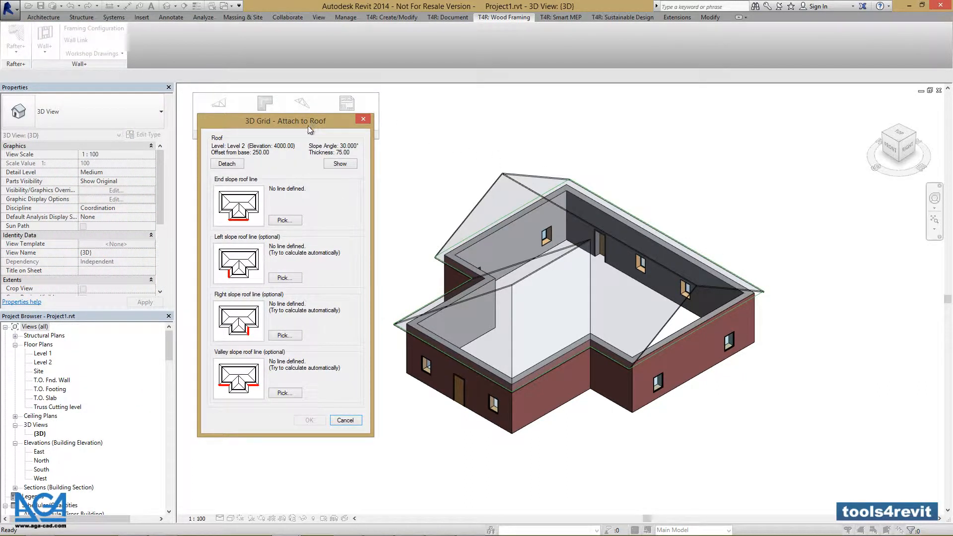
mouse_move(245, 182)
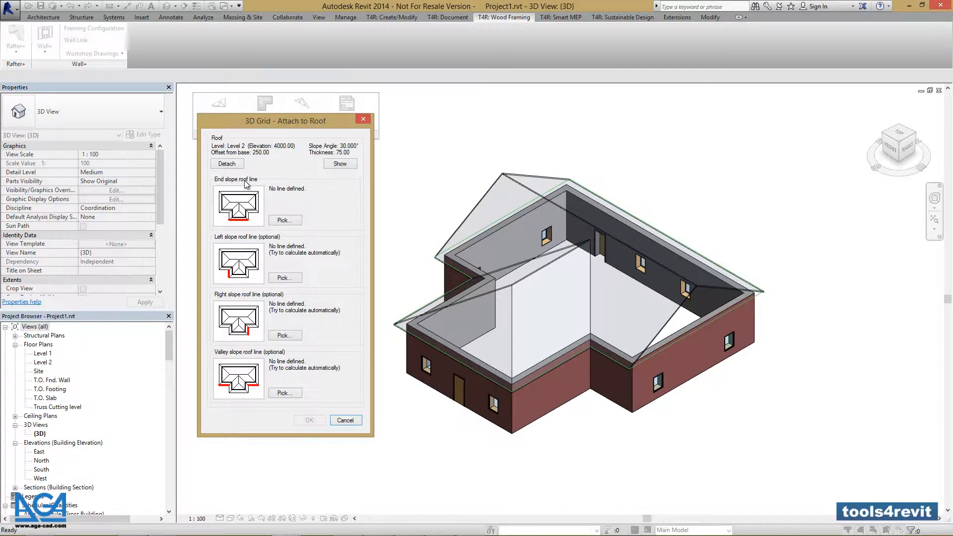
mouse_move(248, 238)
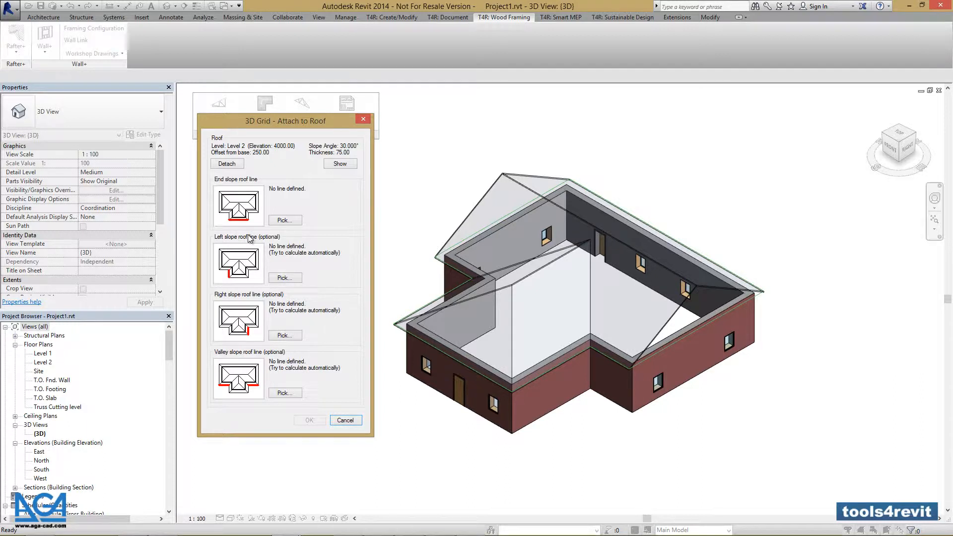
mouse_move(249, 306)
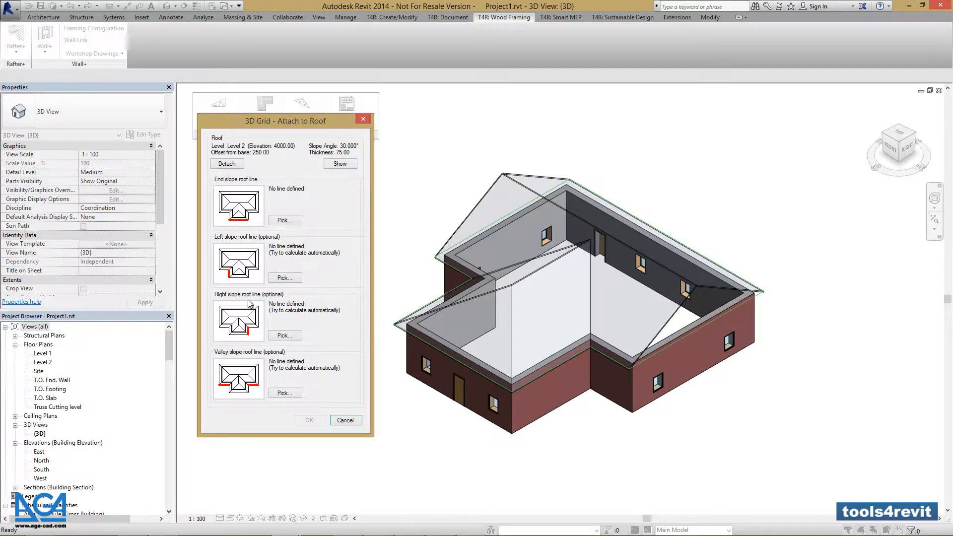
mouse_move(232, 357)
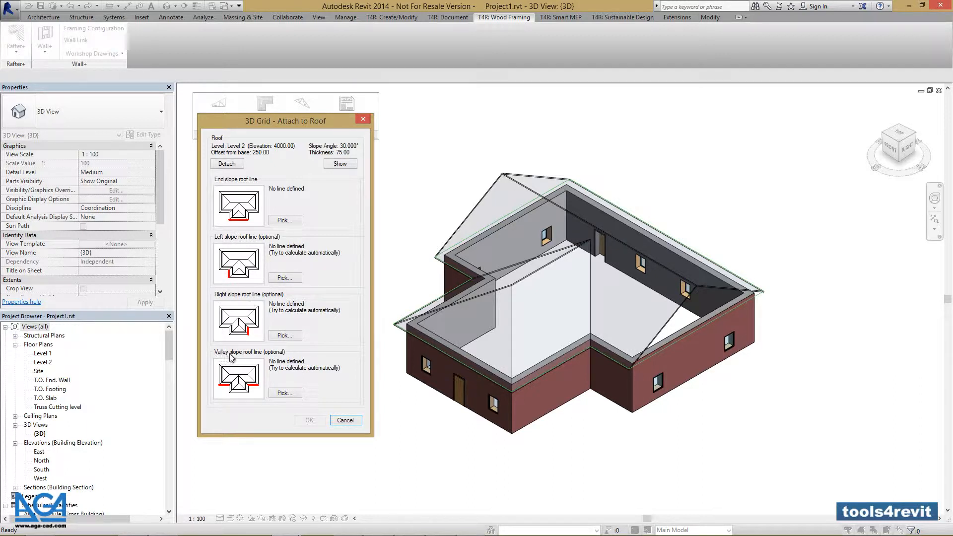
mouse_move(253, 358)
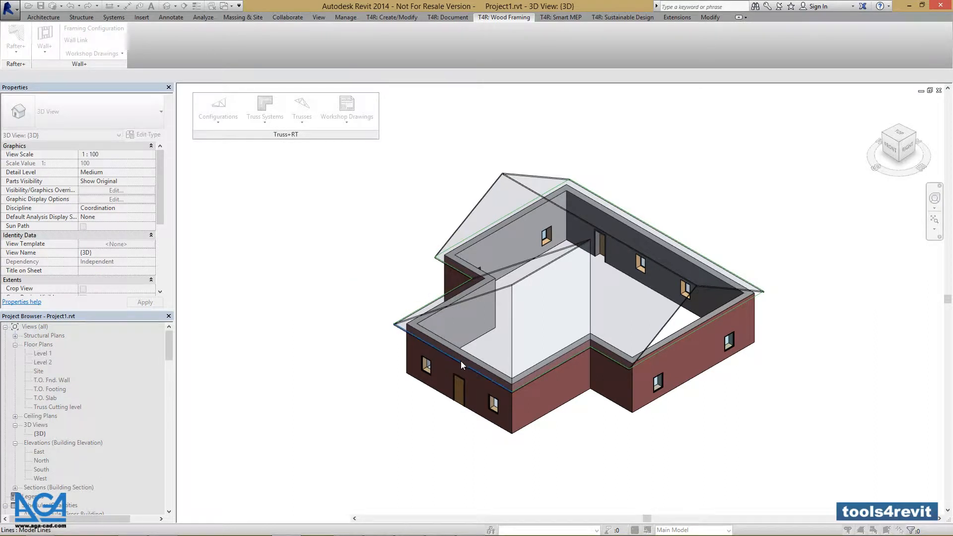
mouse_move(463, 366)
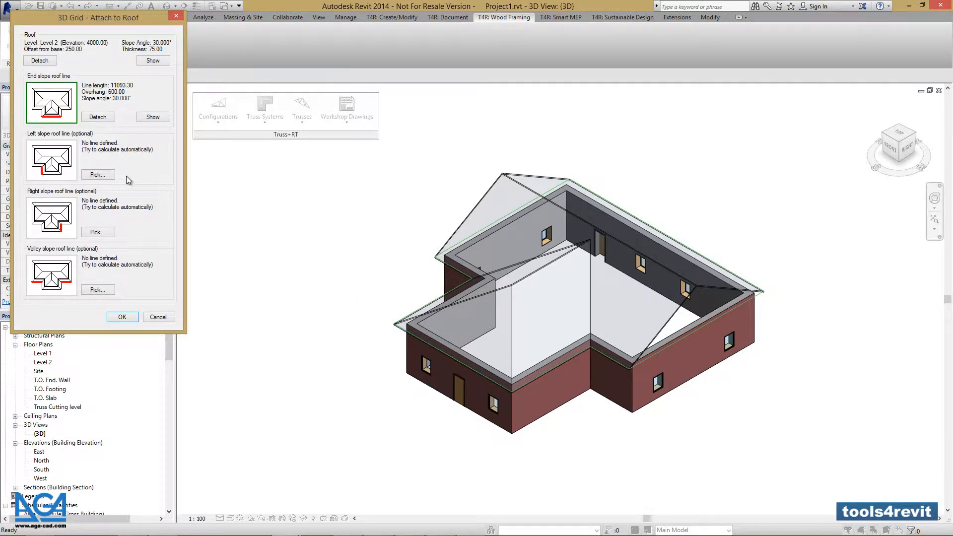
Pick the left and right slope roof lines on the model, each 30° with 600 overhang.
left_click(159, 317)
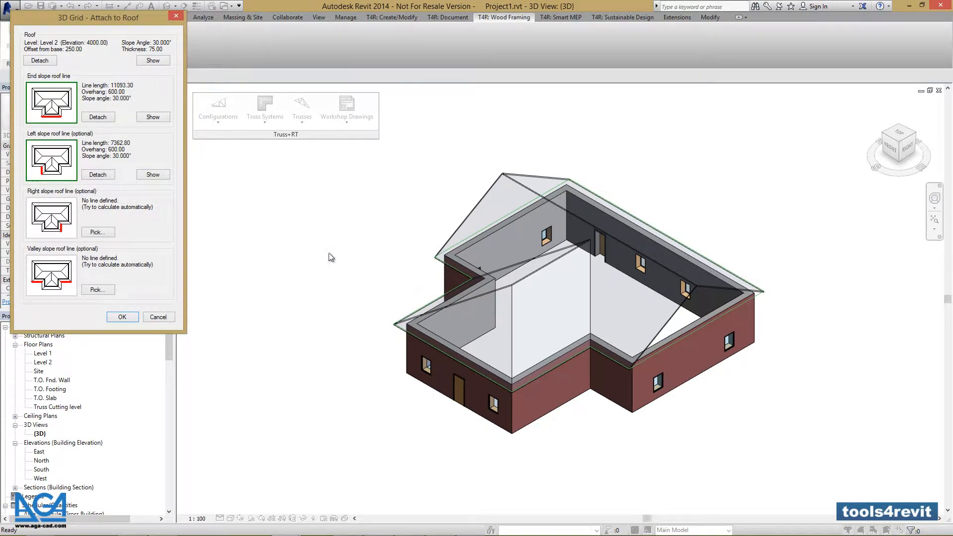
left_click(122, 317)
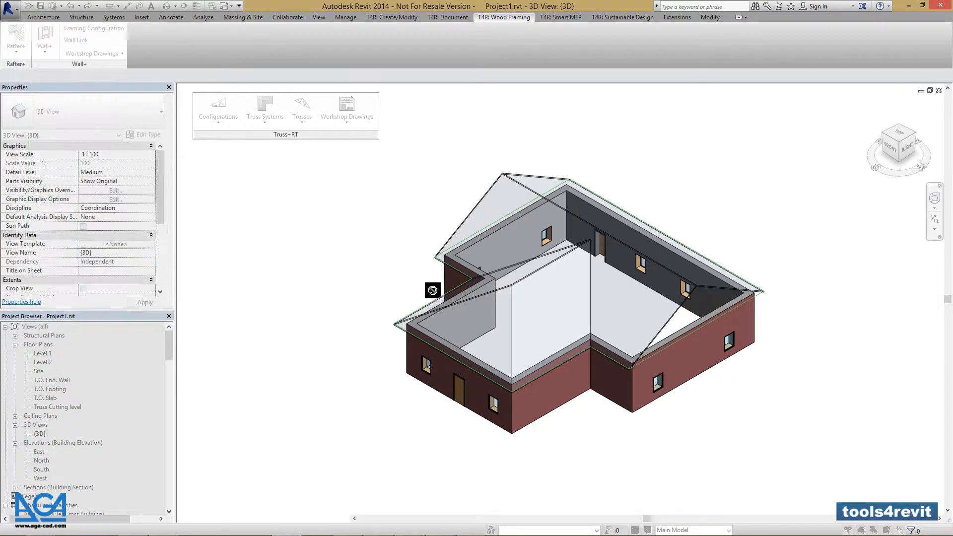
mouse_move(607, 357)
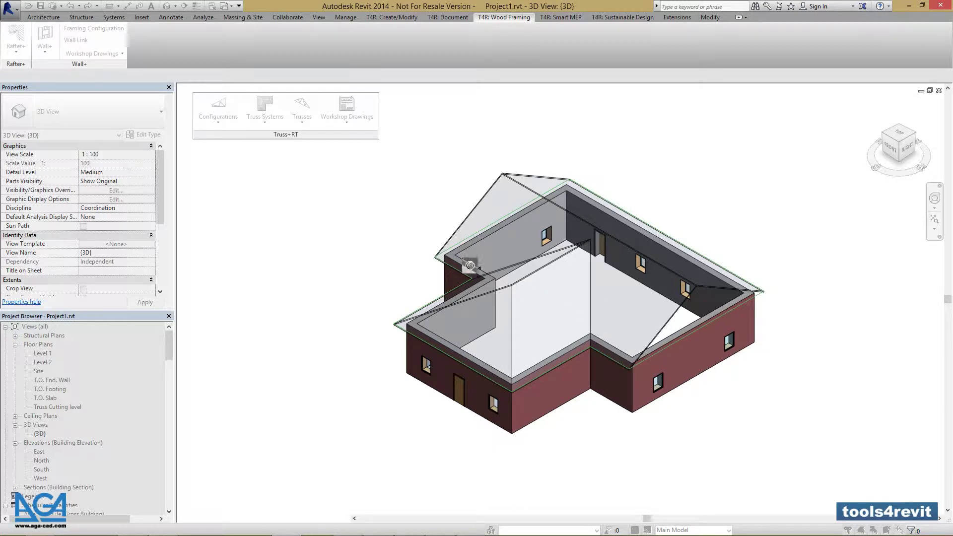
mouse_move(539, 267)
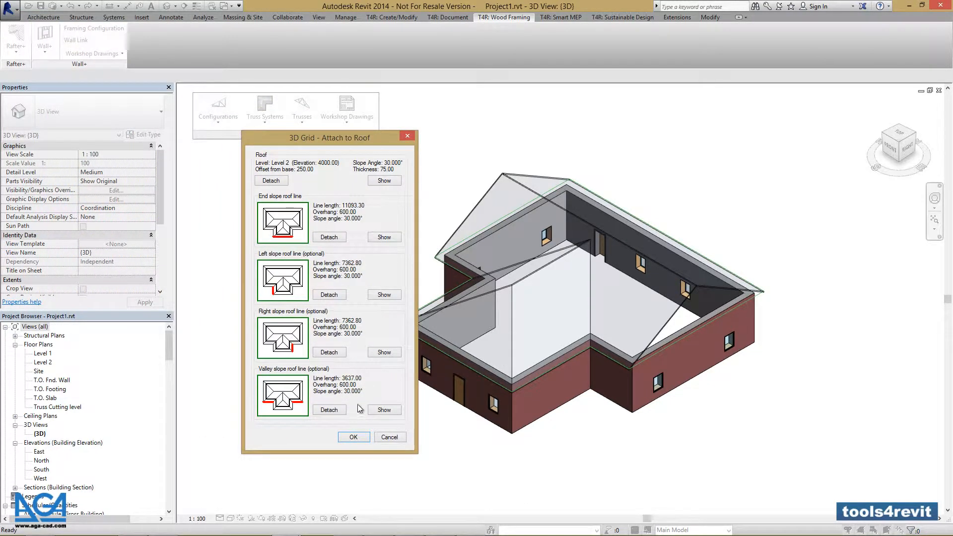
Confirm the roof lines, choose the Dutch truss system type and accept the 30° pitch configuration.
left_click(354, 437)
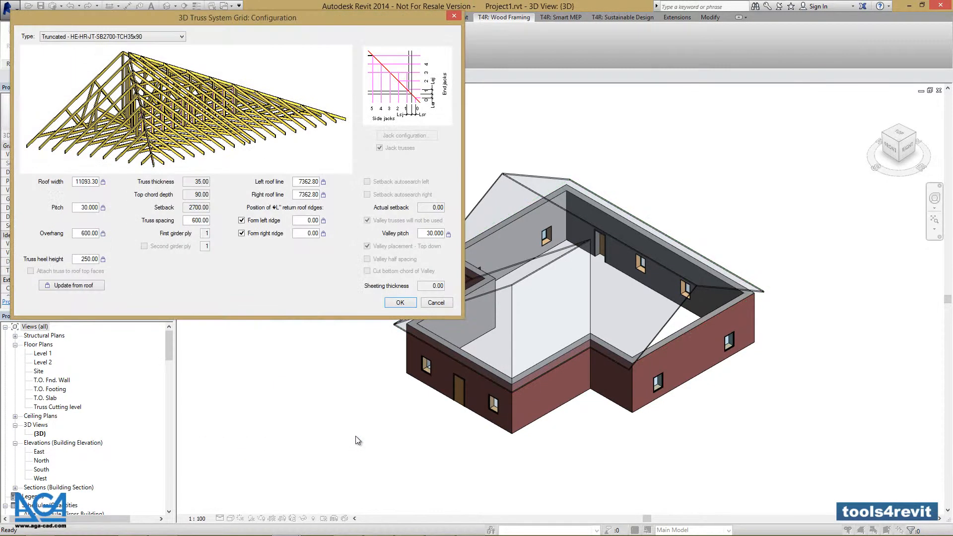
mouse_move(224, 28)
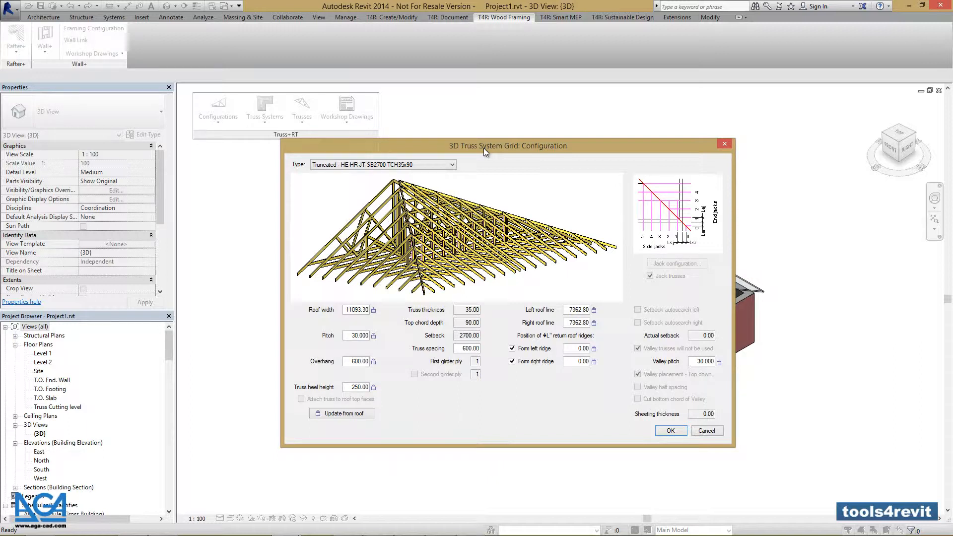
mouse_move(461, 158)
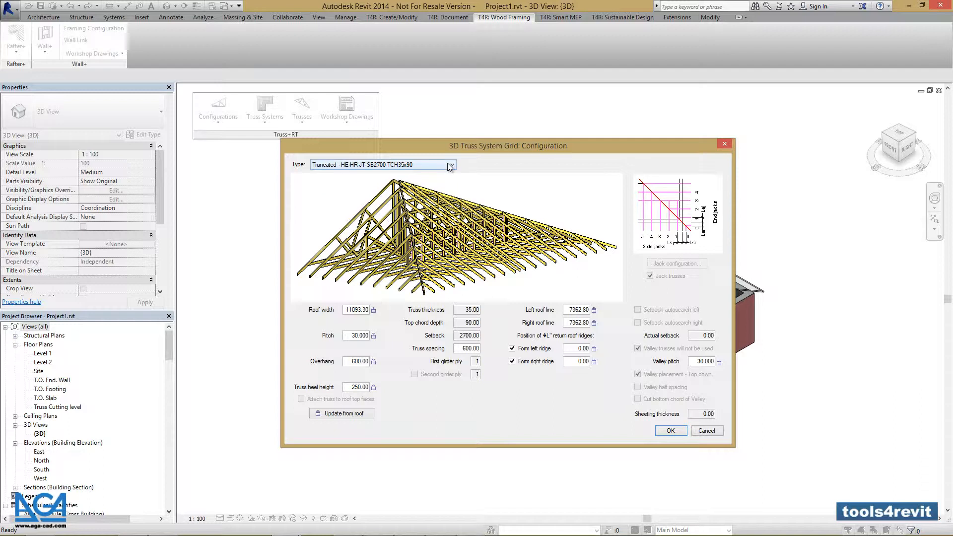
left_click(451, 165)
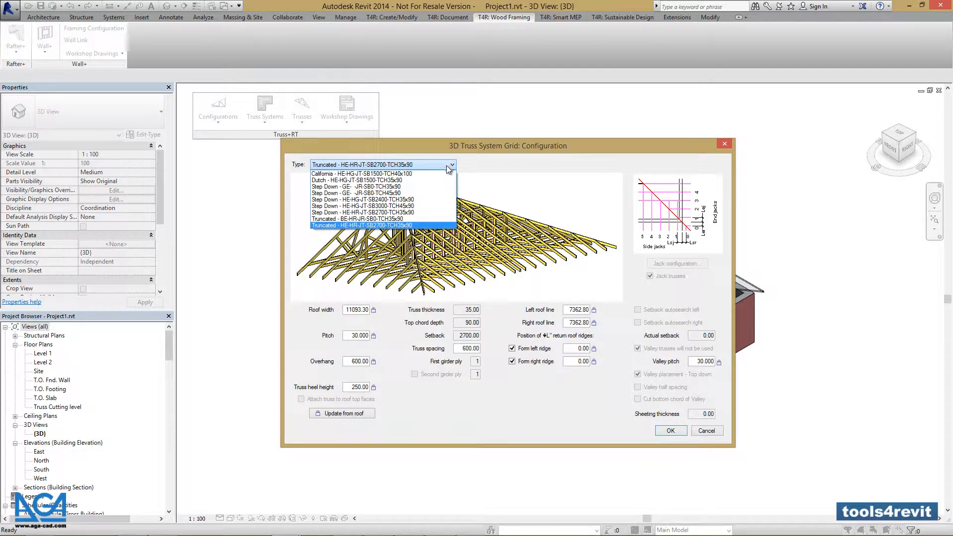
left_click(354, 180)
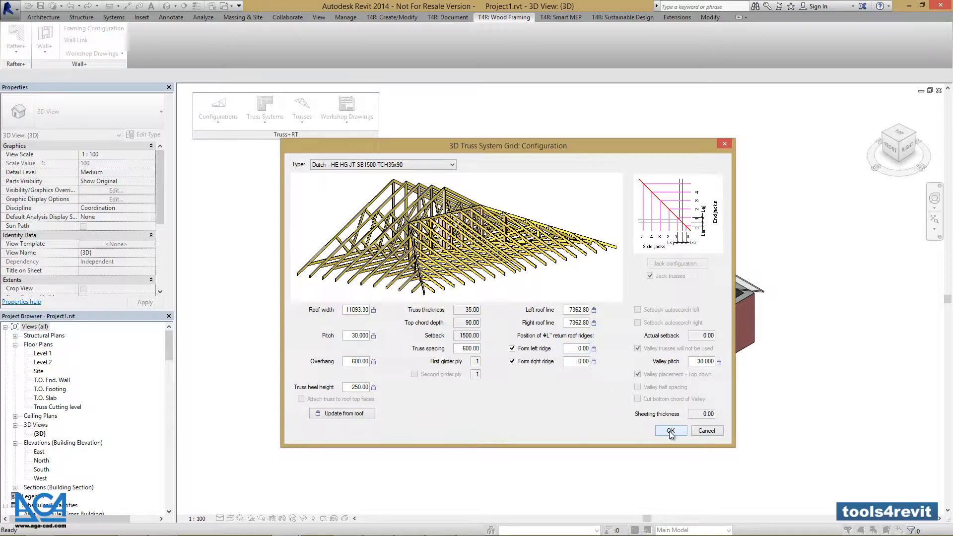
left_click(671, 431)
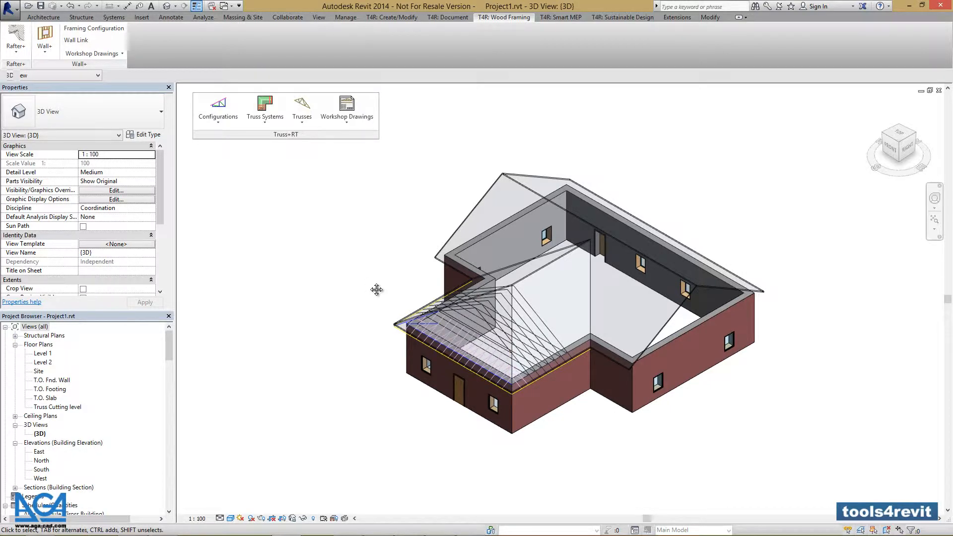
left_click_drag(378, 289, 490, 300)
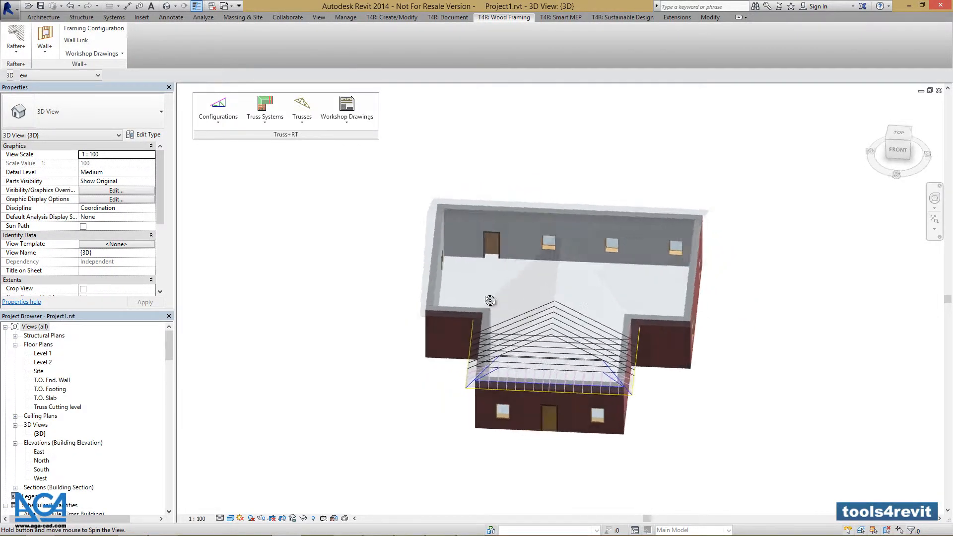
left_click_drag(490, 300, 499, 283)
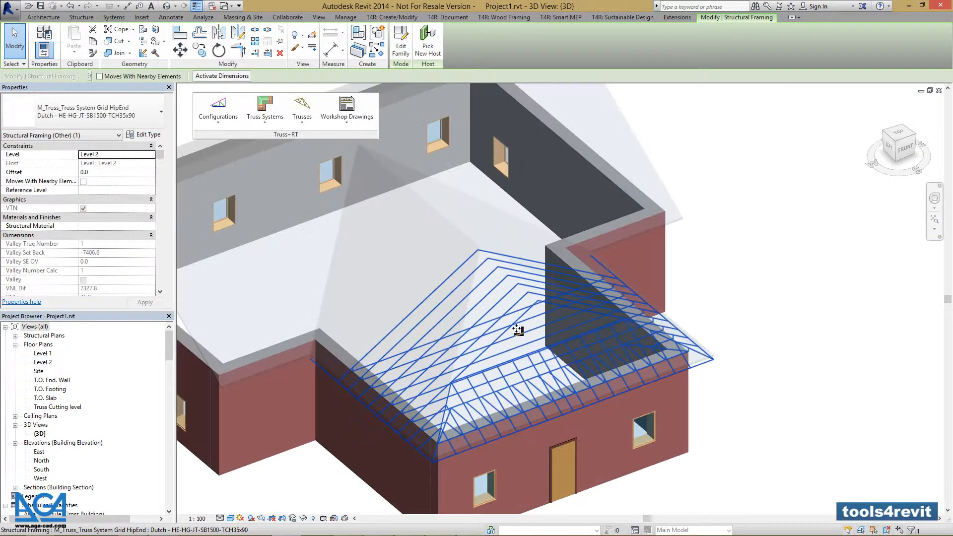
left_click_drag(518, 330, 575, 298)
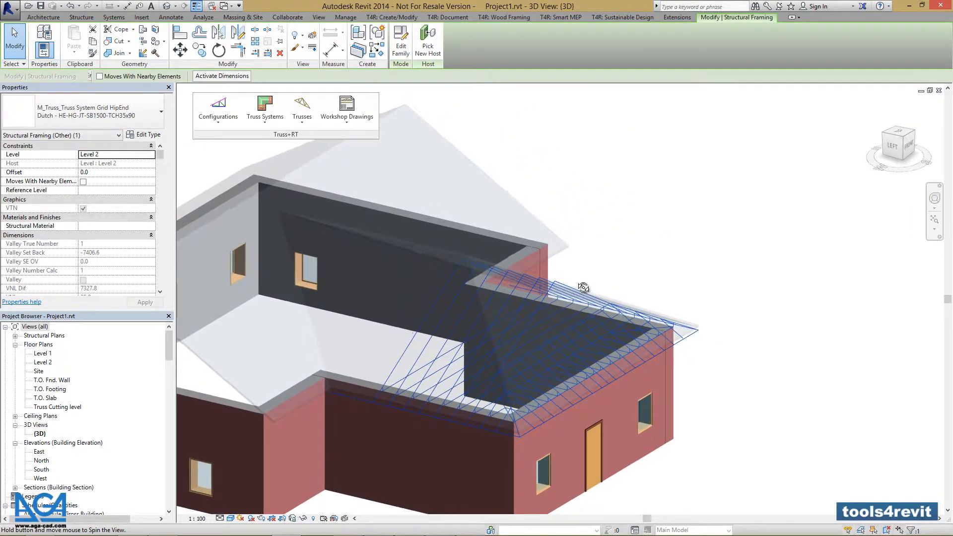
left_click_drag(584, 288, 378, 340)
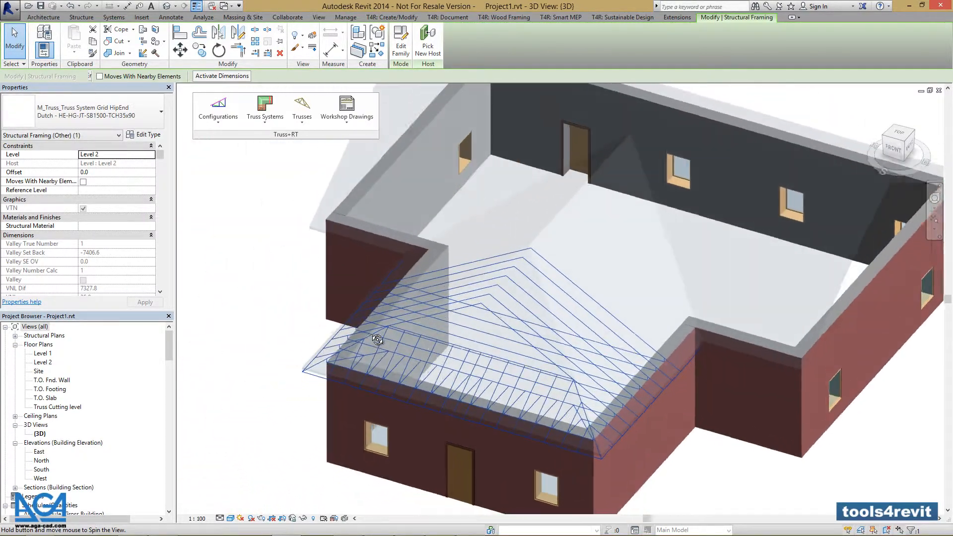
left_click_drag(377, 340, 426, 322)
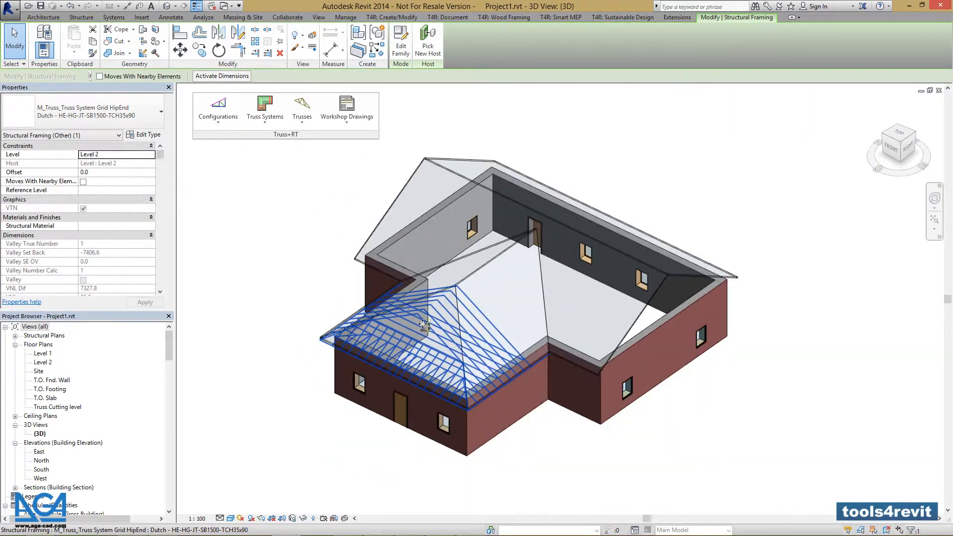
left_click(292, 295)
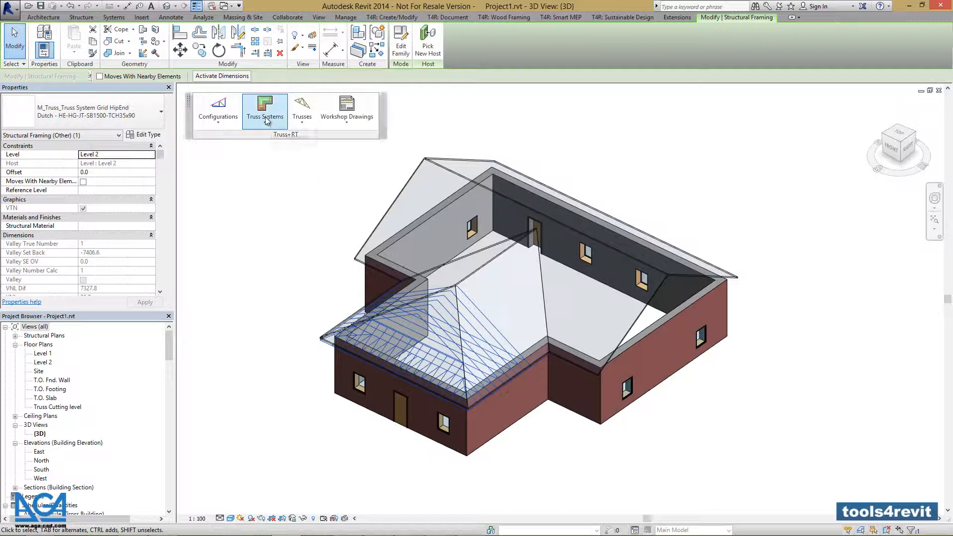
Choose Modify Truss System Grid for the selected front wing grid.
left_click(265, 108)
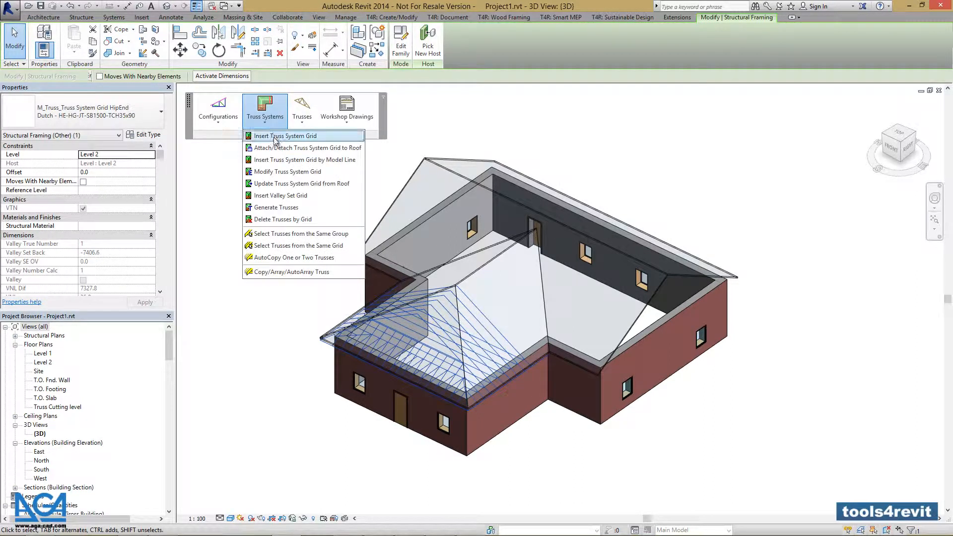
mouse_move(258, 174)
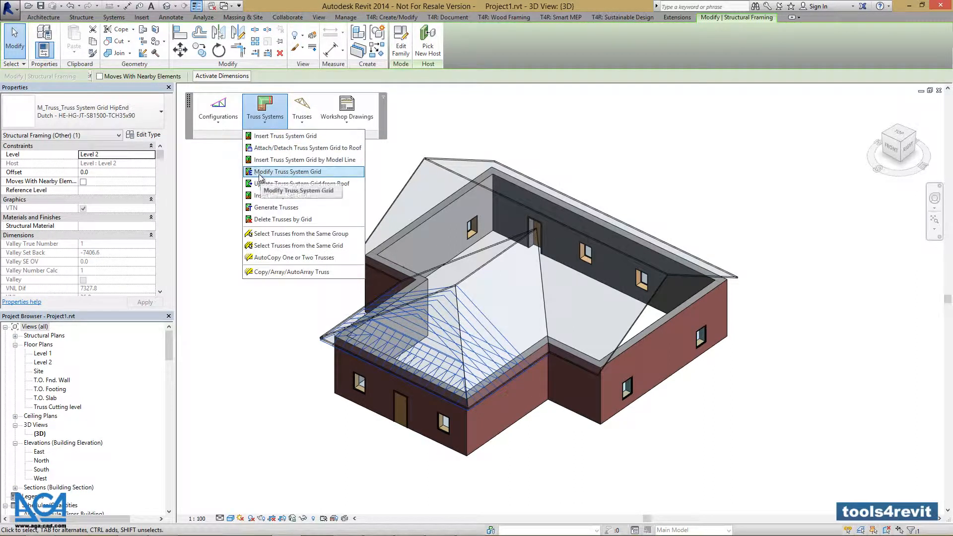
mouse_move(292, 174)
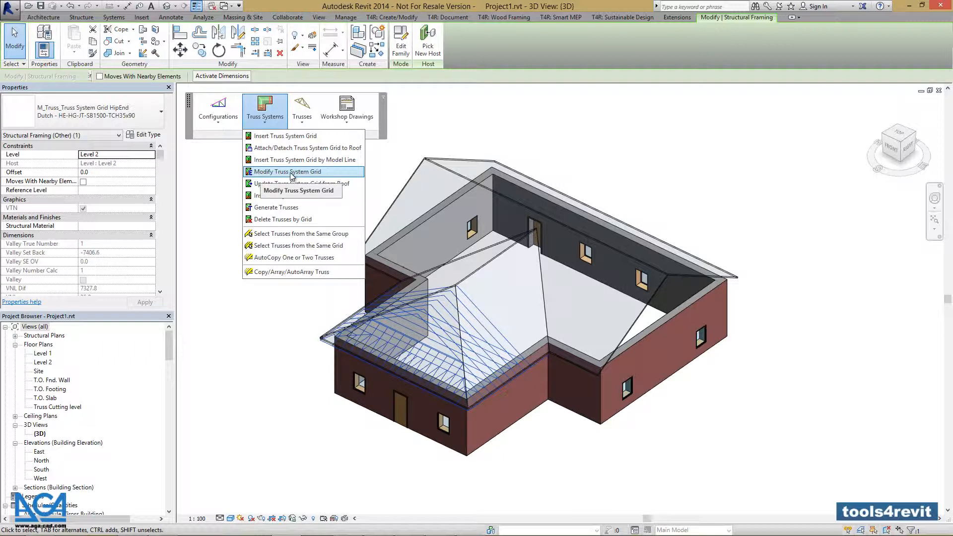
left_click(286, 170)
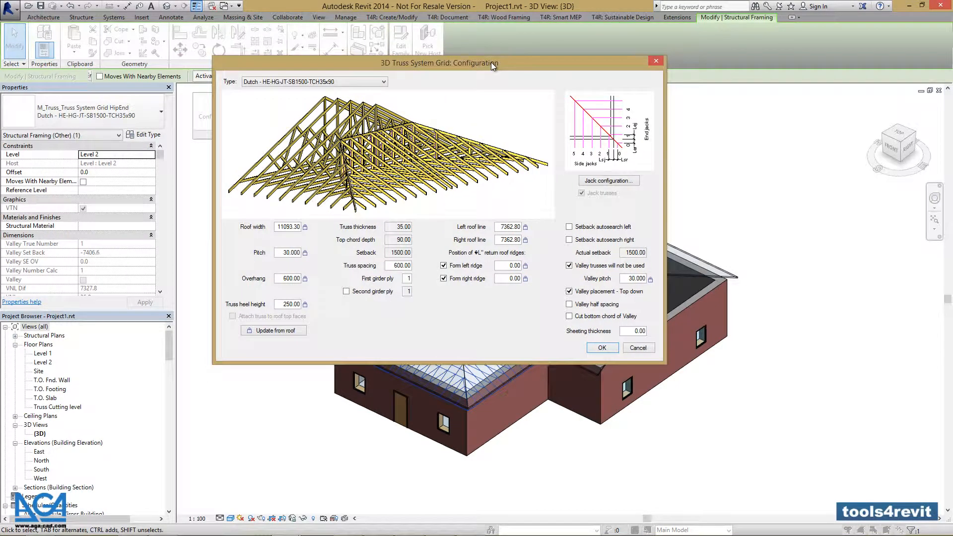
mouse_move(431, 252)
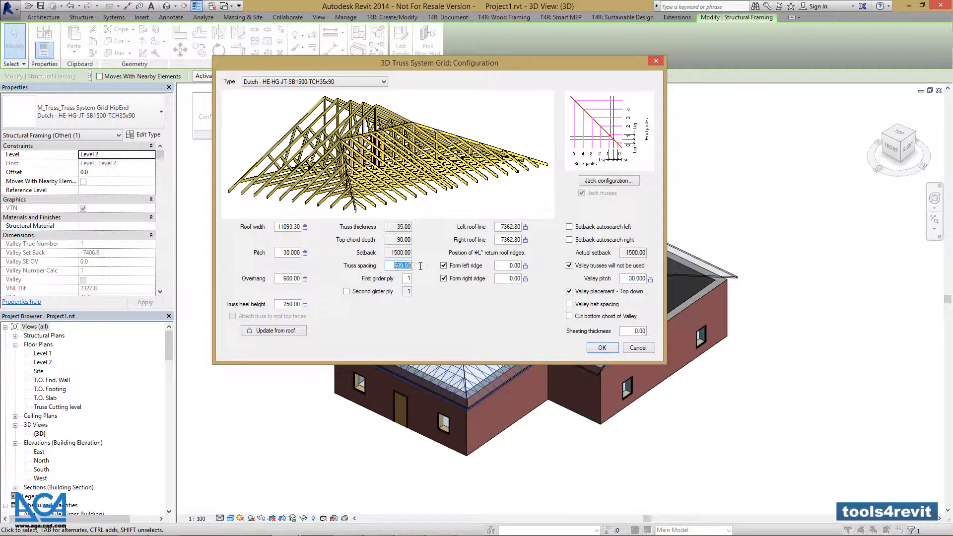
Set truss spacing to 800, enable the second girder ply and apply the settings.
type("800")
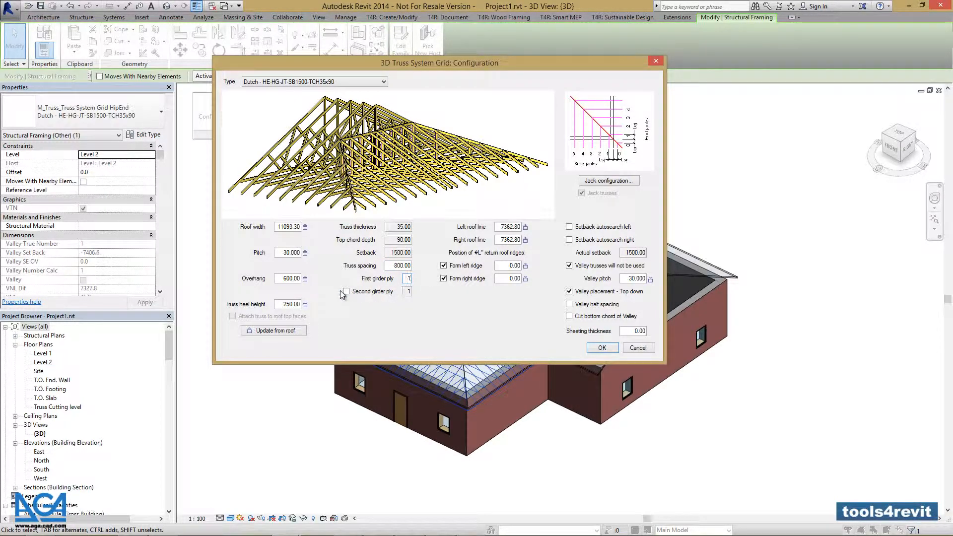
left_click(346, 292)
type("2")
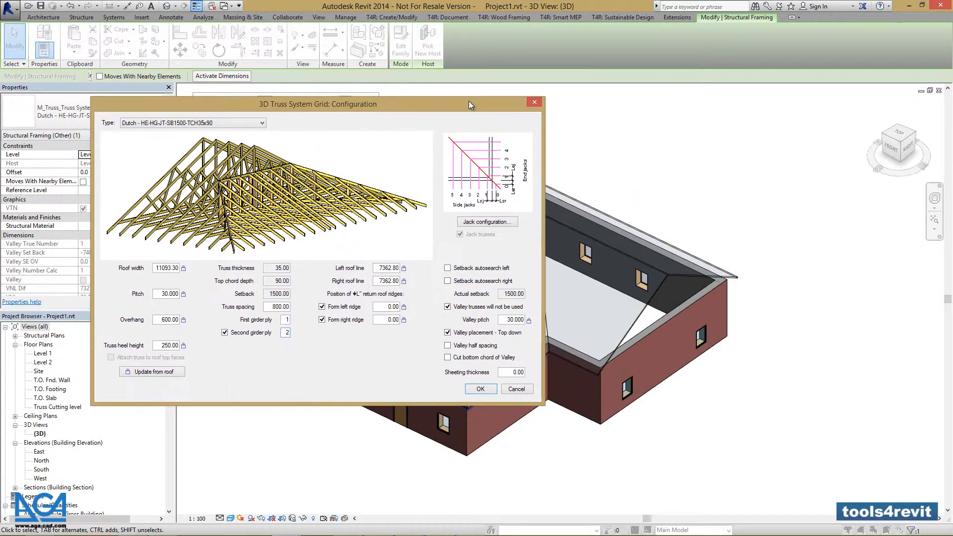
left_click_drag(470, 105, 407, 158)
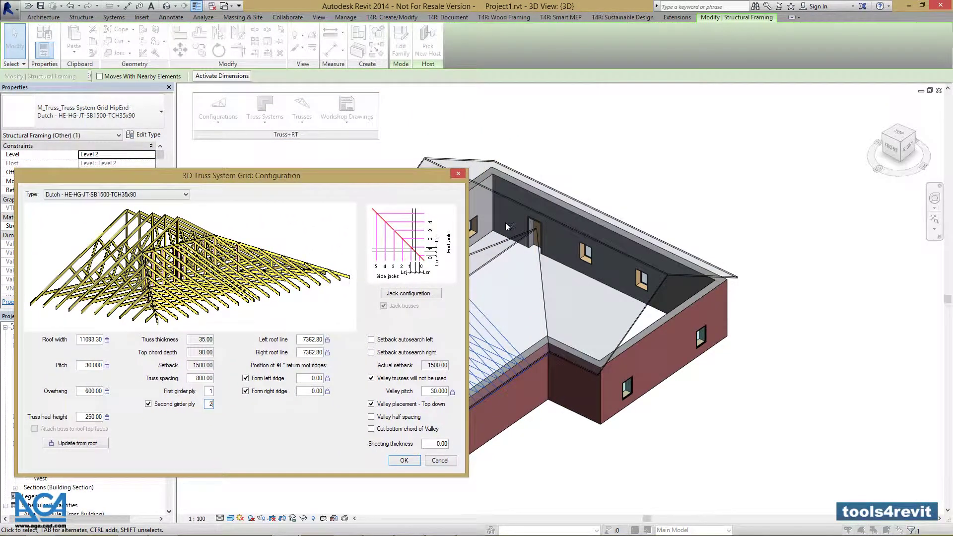
mouse_move(521, 227)
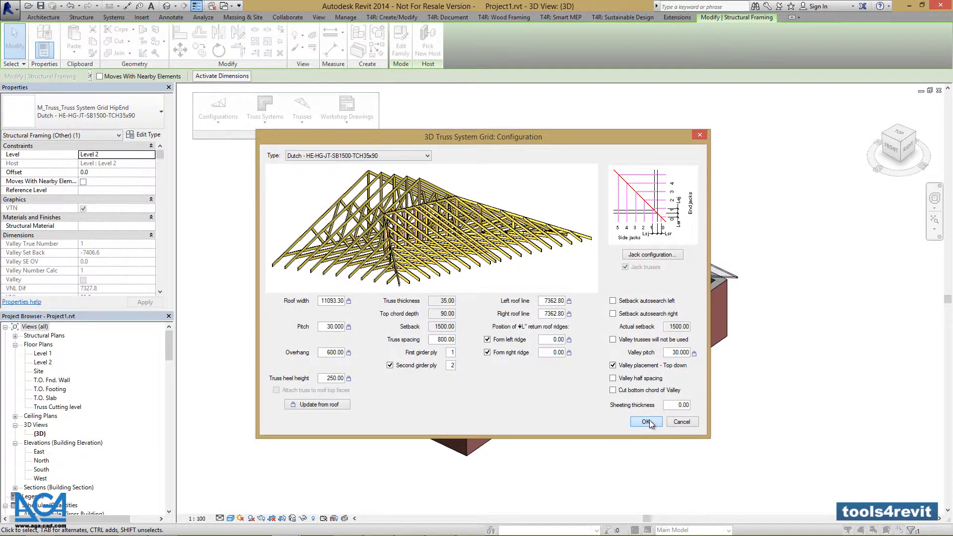
left_click(646, 421)
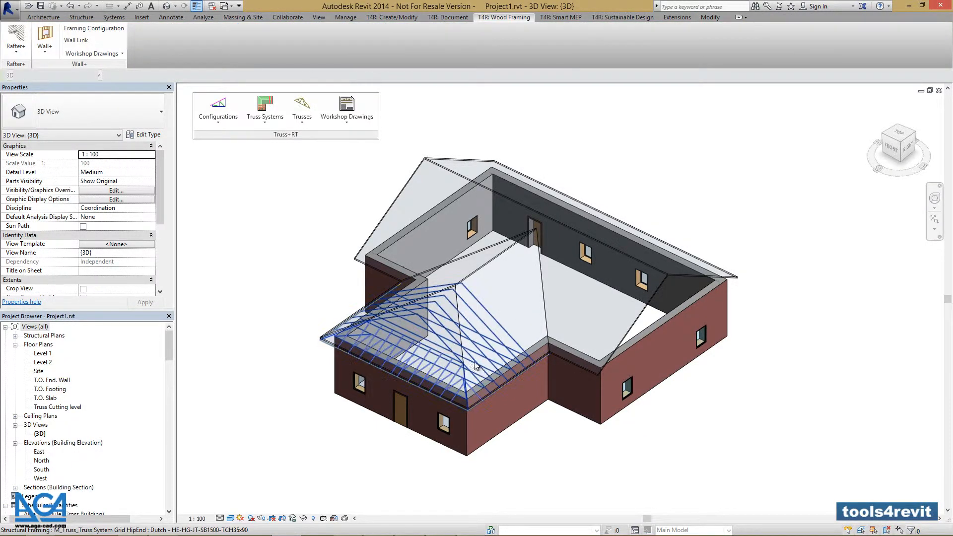
mouse_move(488, 382)
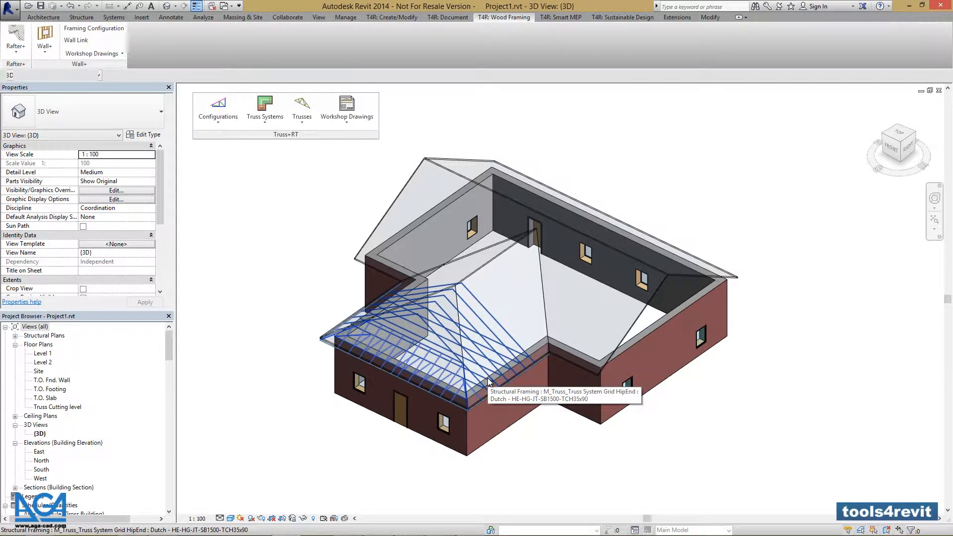
mouse_move(438, 372)
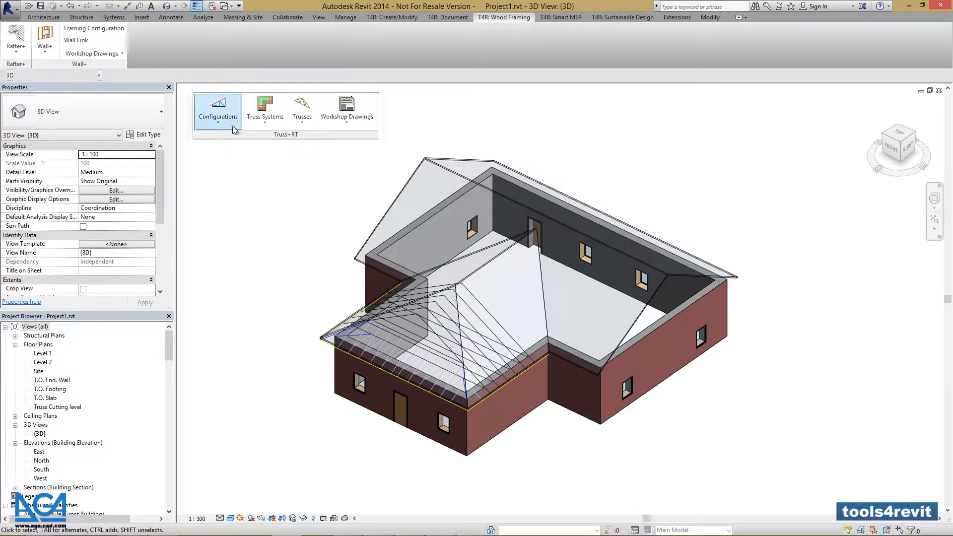
Choose Truss System Configuration from the Configurations menu.
left_click(217, 107)
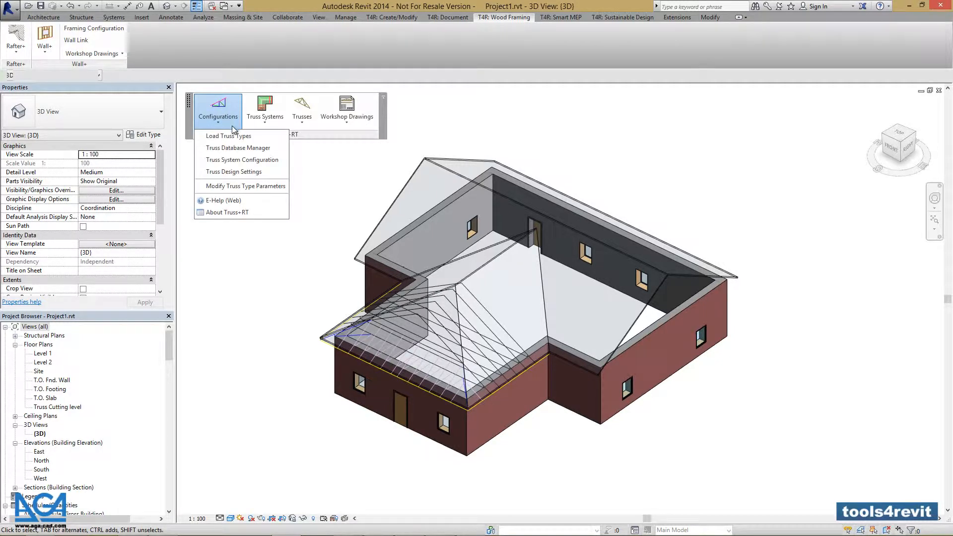
mouse_move(241, 158)
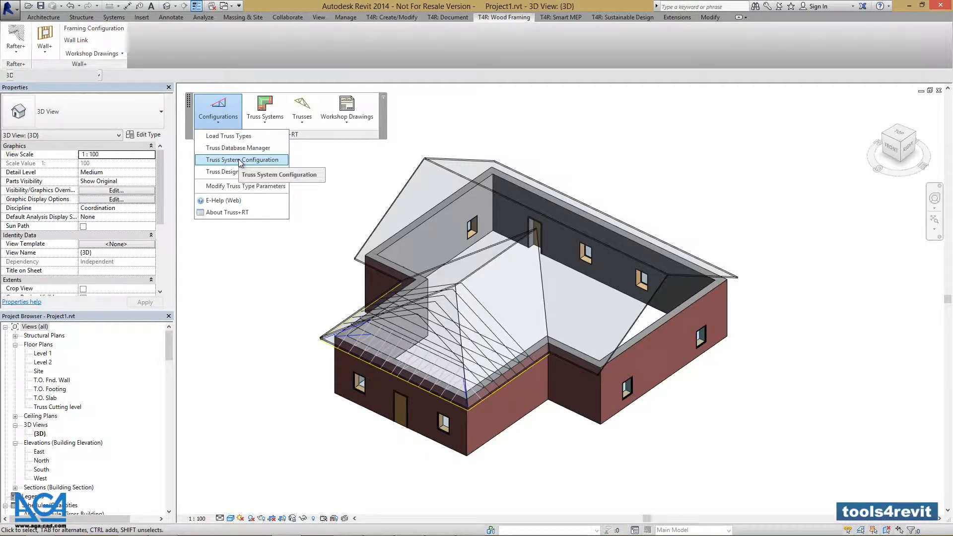
left_click(241, 159)
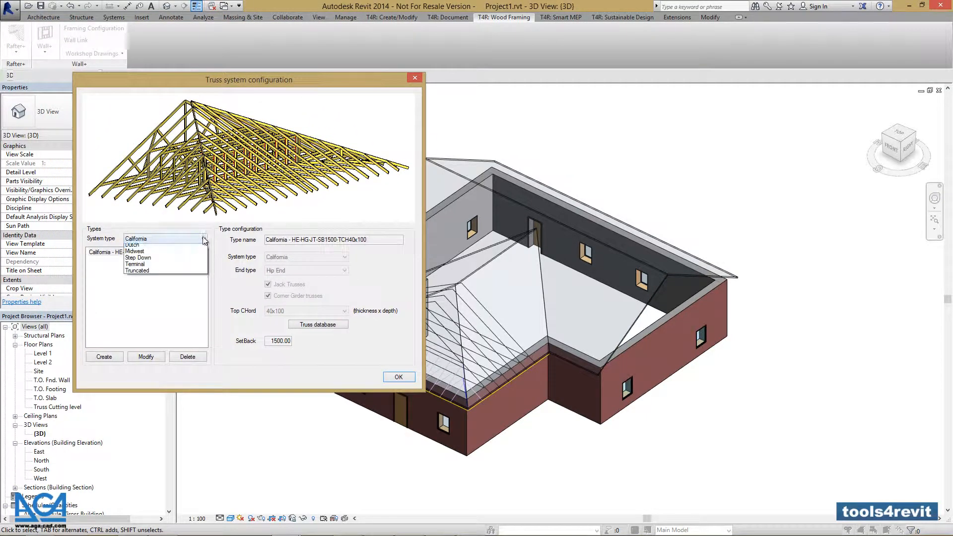
Set the Dutch truss system type's setback to 2400, apply it and close the configuration.
left_click(133, 244)
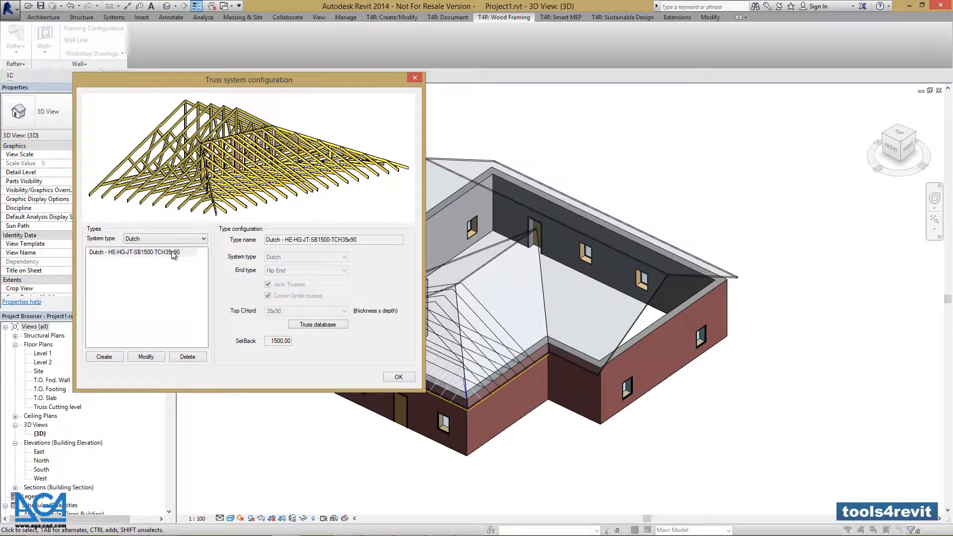
left_click(145, 357)
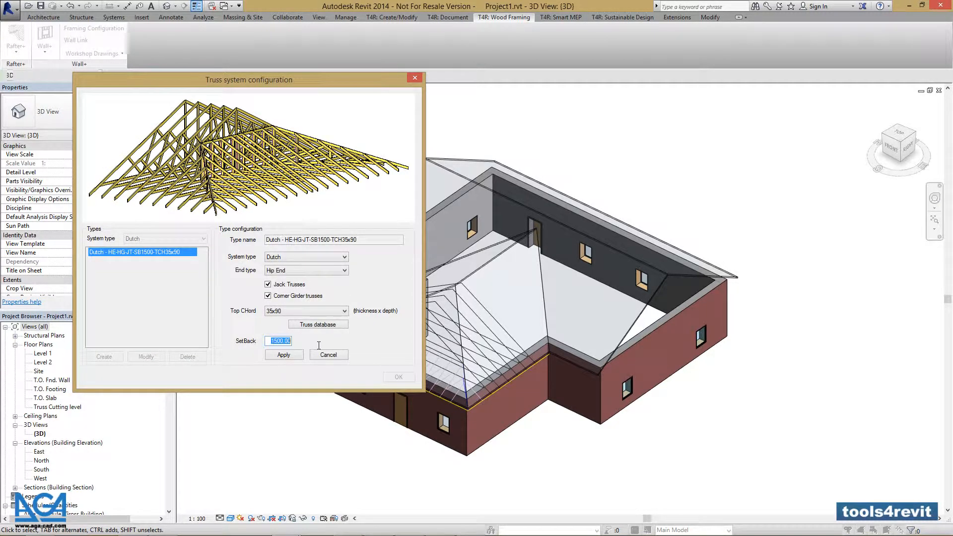
mouse_move(304, 346)
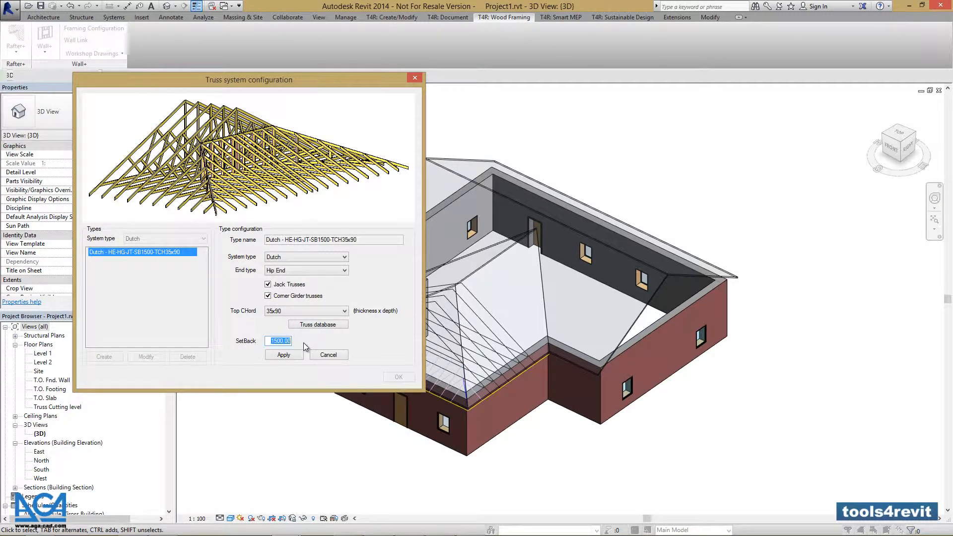
type("2400")
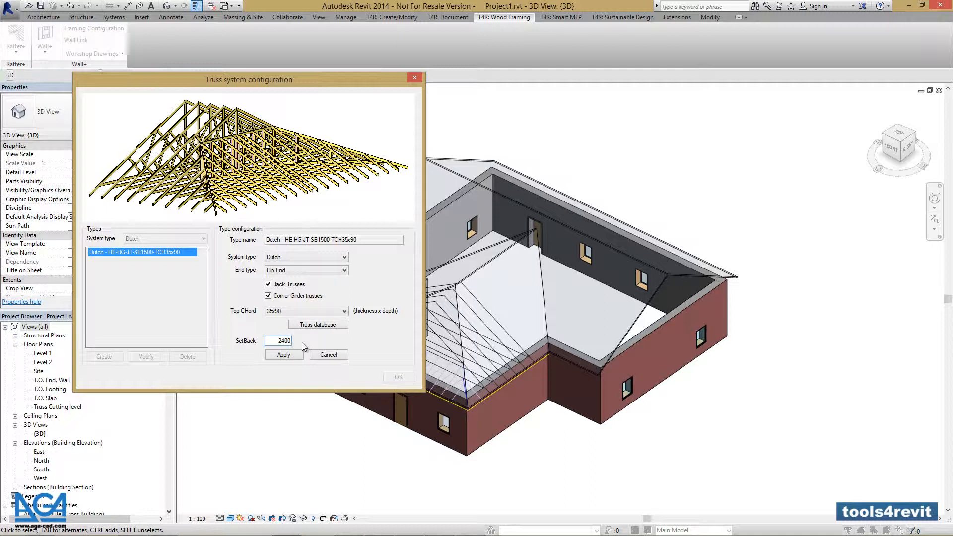
left_click(284, 355)
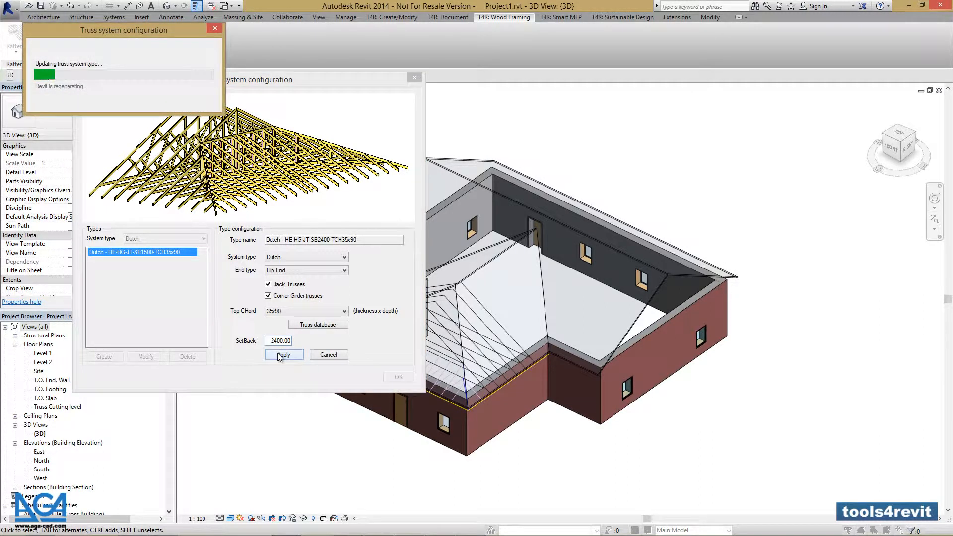
left_click(284, 354)
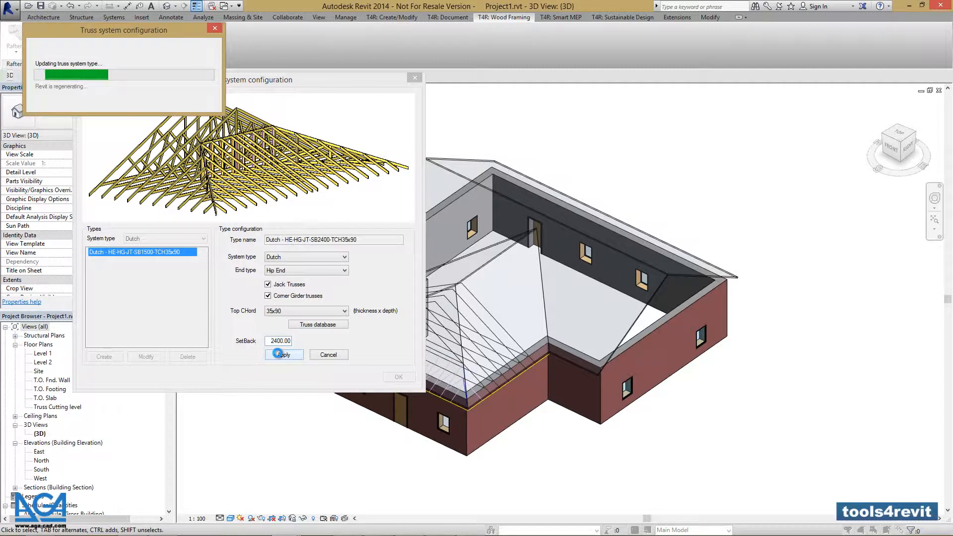
left_click(284, 354)
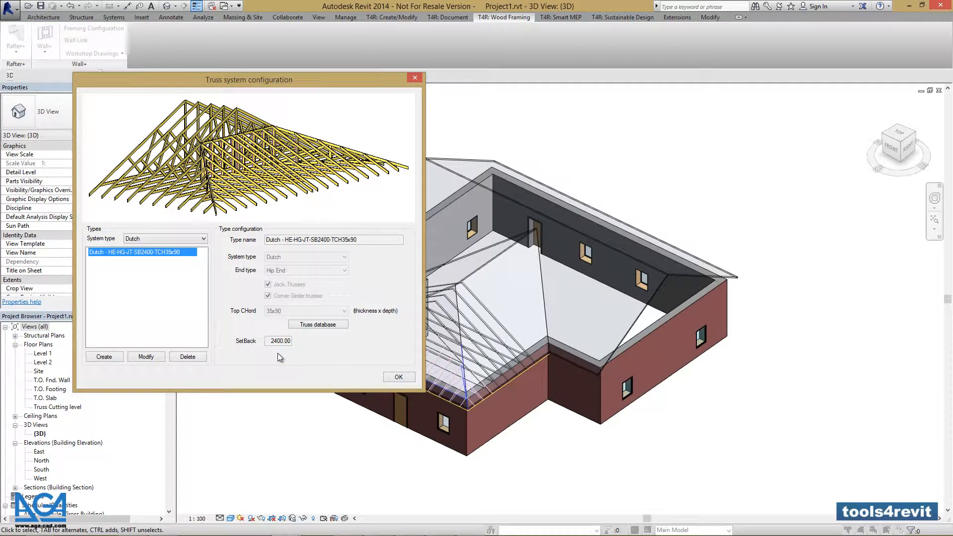
left_click(399, 377)
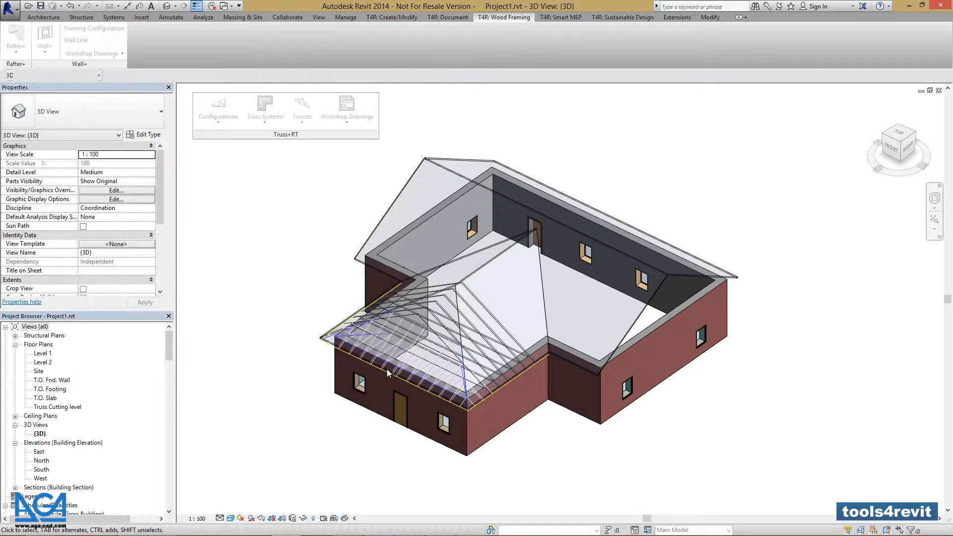
Select the front wing's Dutch truss grid and choose Generate Trusses.
left_click(296, 300)
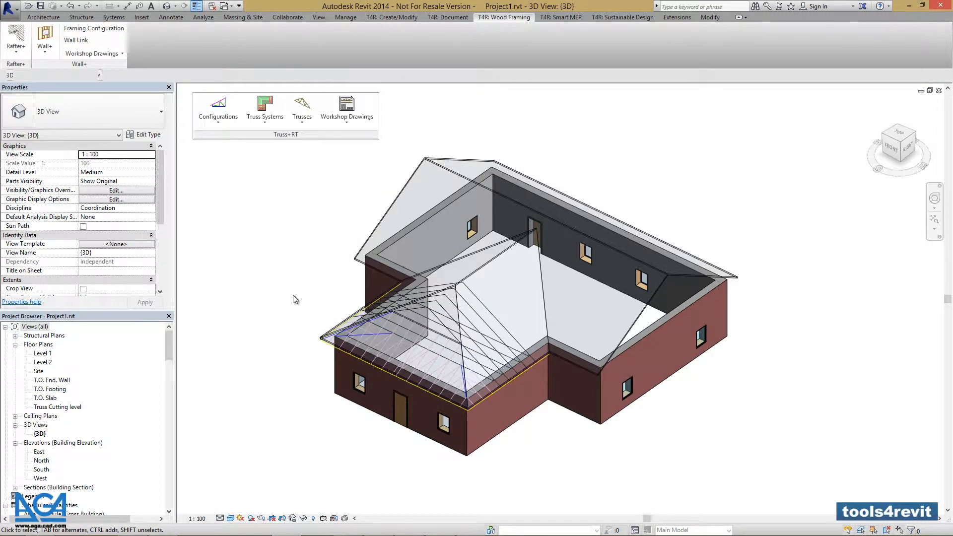
mouse_move(542, 312)
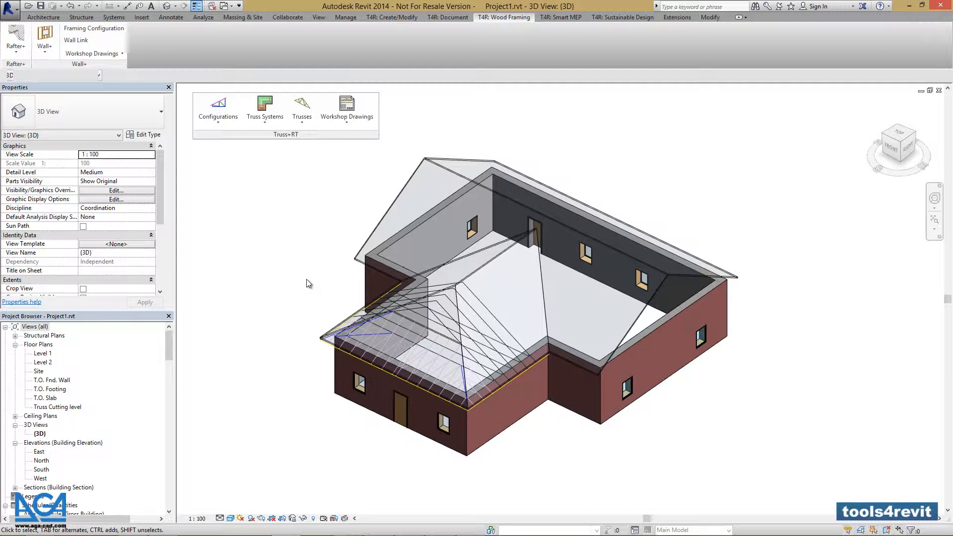
mouse_move(409, 300)
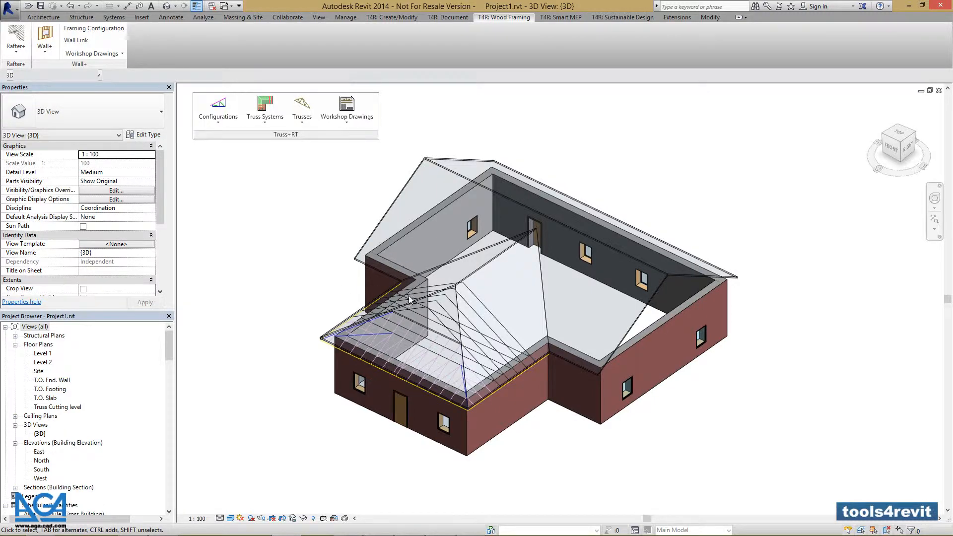
left_click(437, 315)
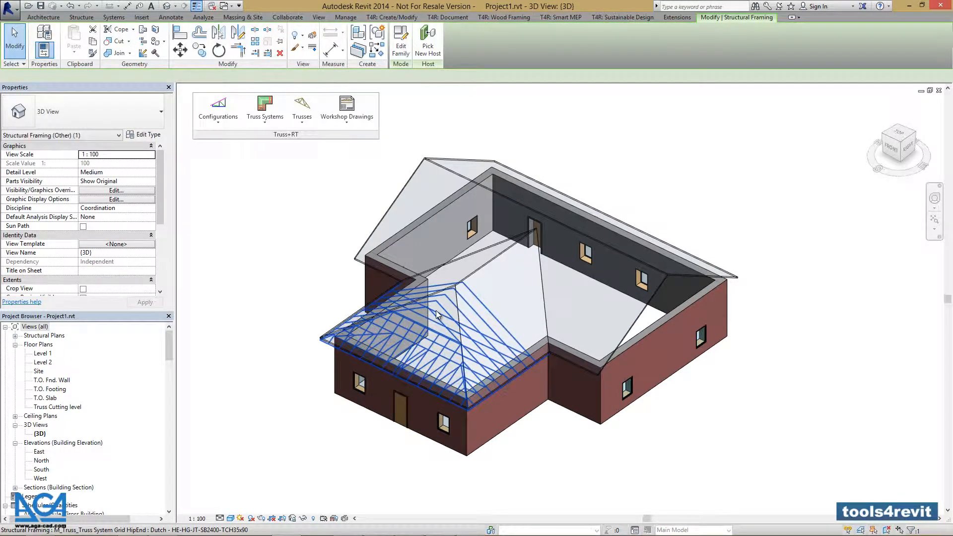
left_click(432, 306)
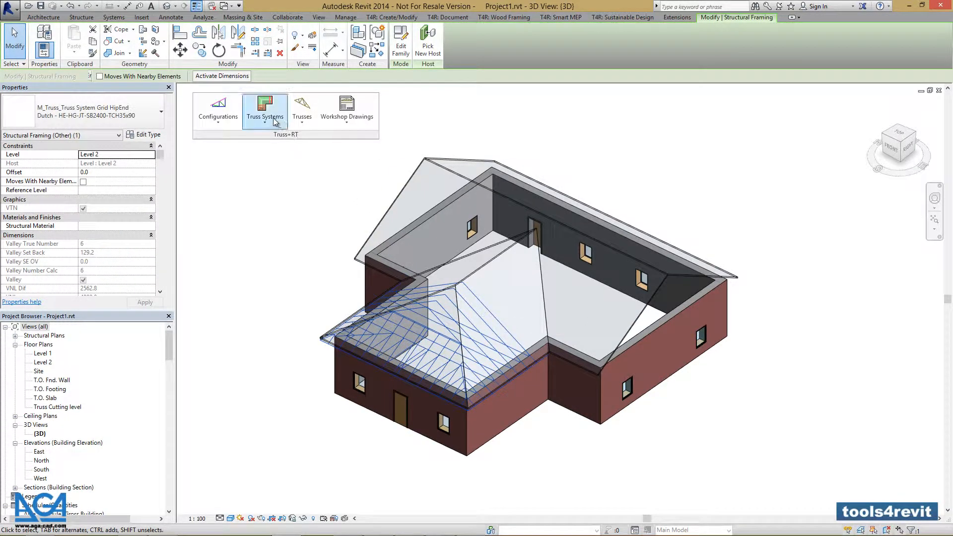
left_click(265, 111)
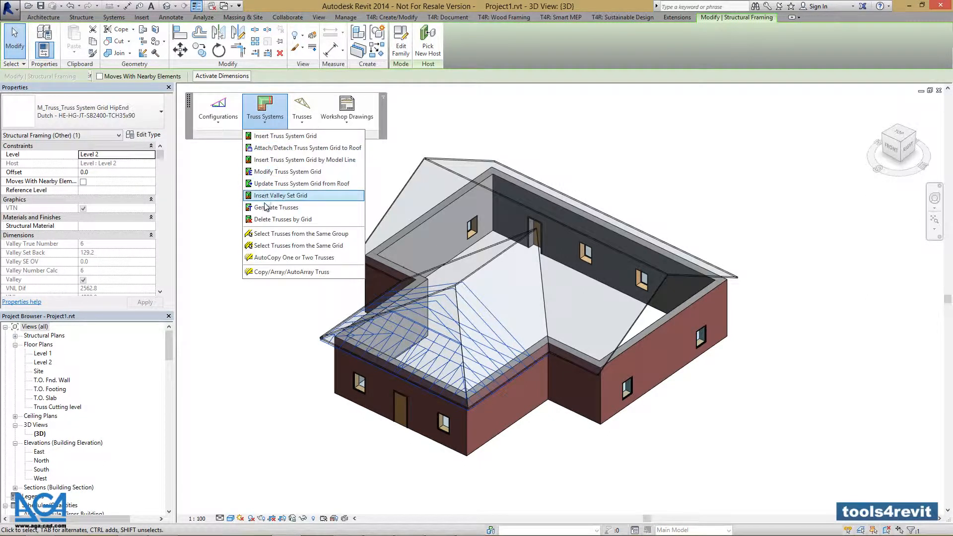
mouse_move(268, 209)
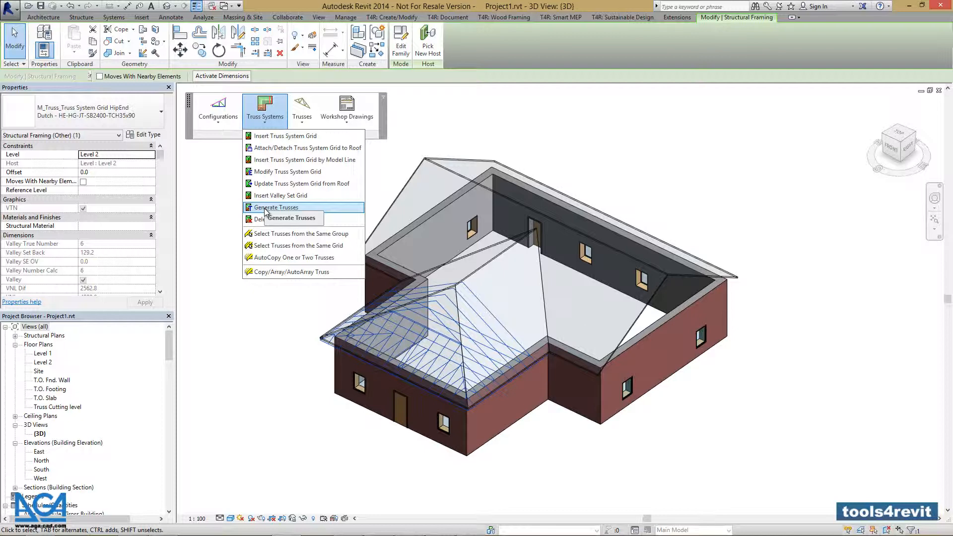
left_click(275, 207)
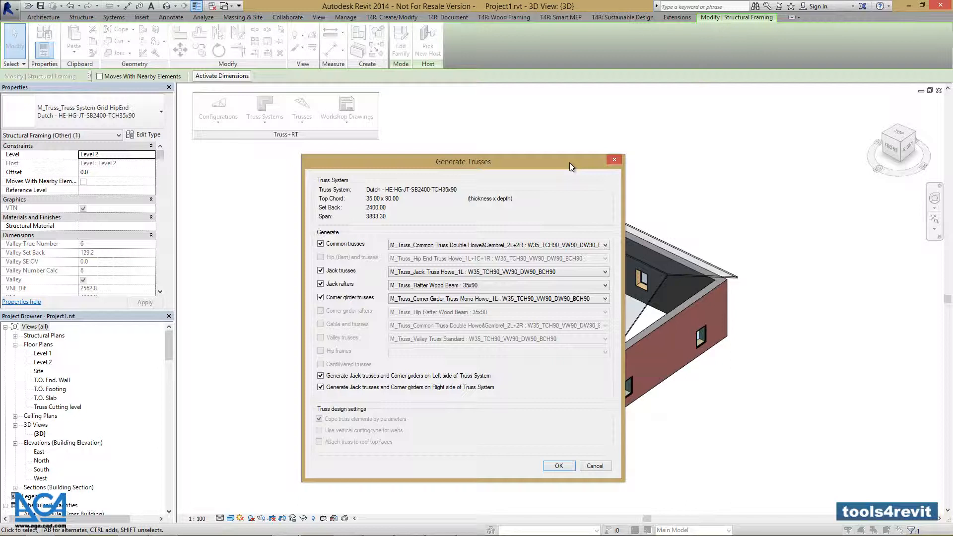
mouse_move(436, 206)
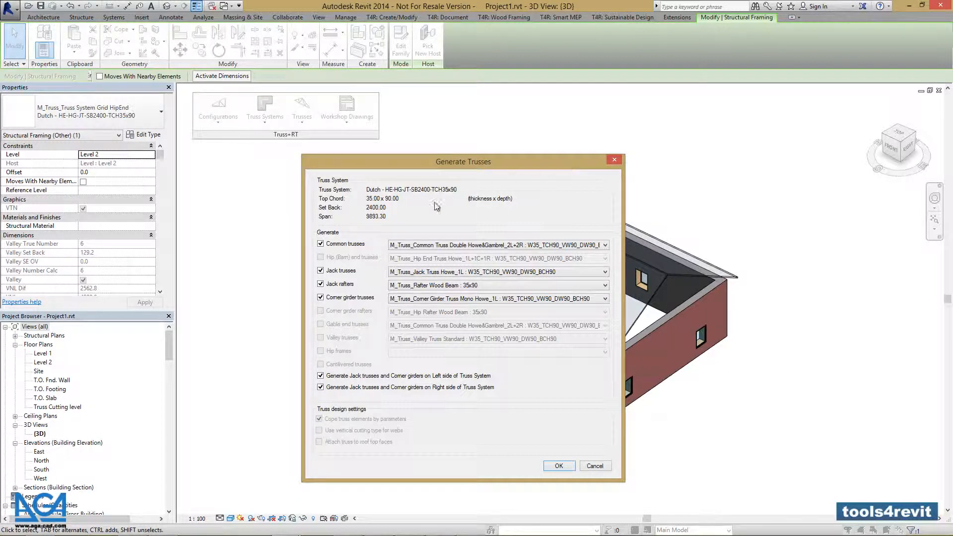
mouse_move(349, 237)
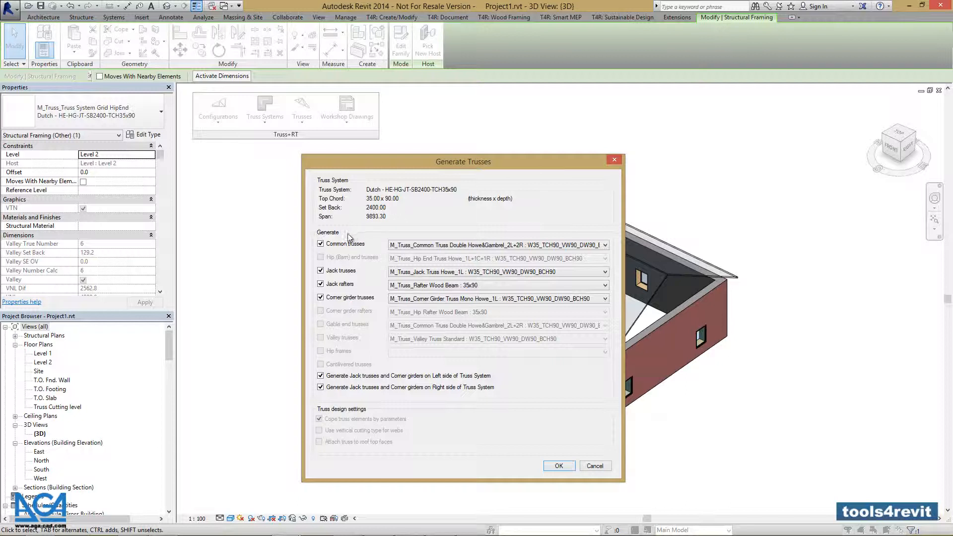
mouse_move(360, 257)
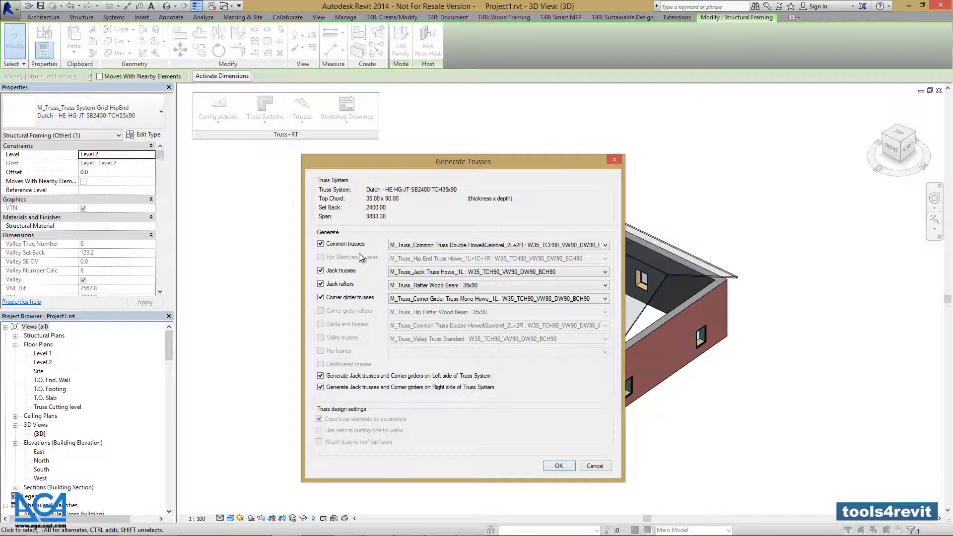
mouse_move(339, 284)
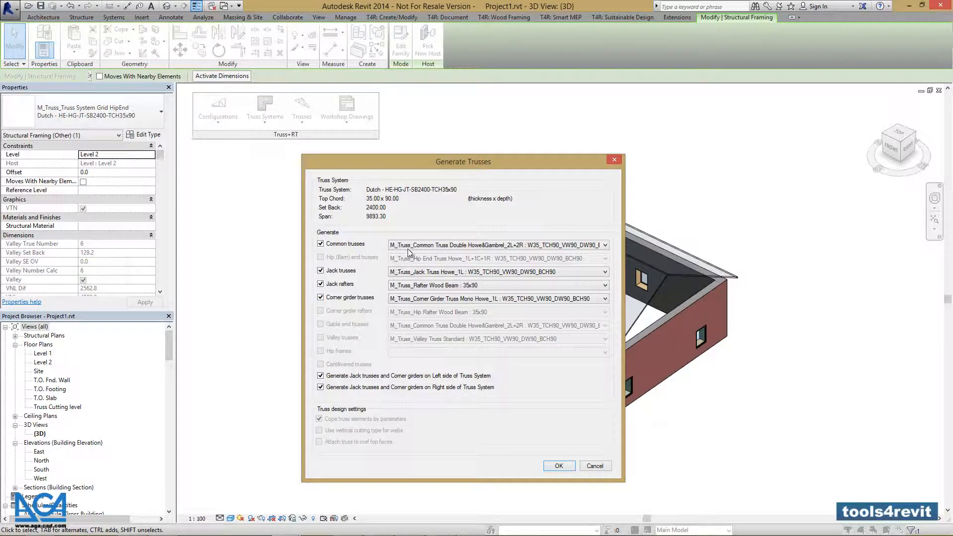
Keep the Double Howe&Gambrel common truss type and generate the trusses.
left_click(603, 244)
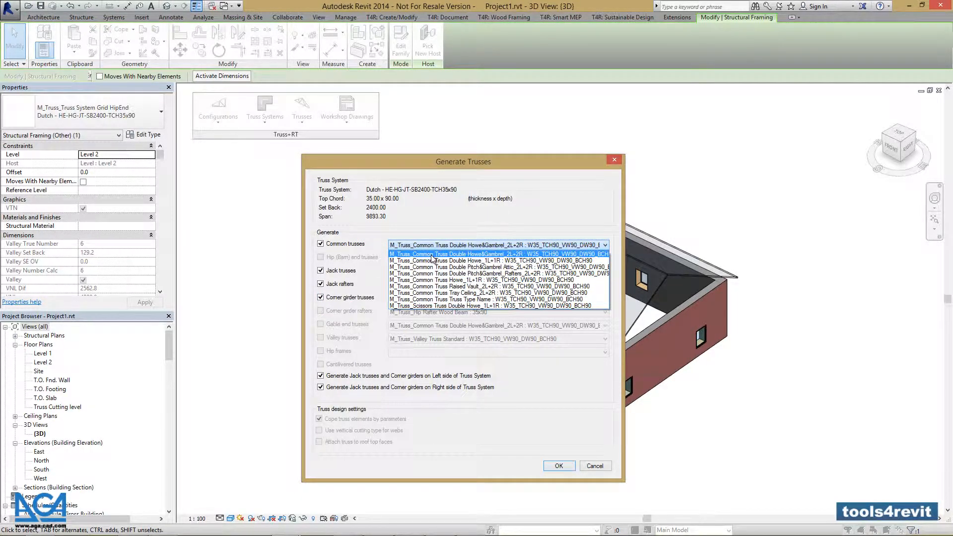
left_click(499, 254)
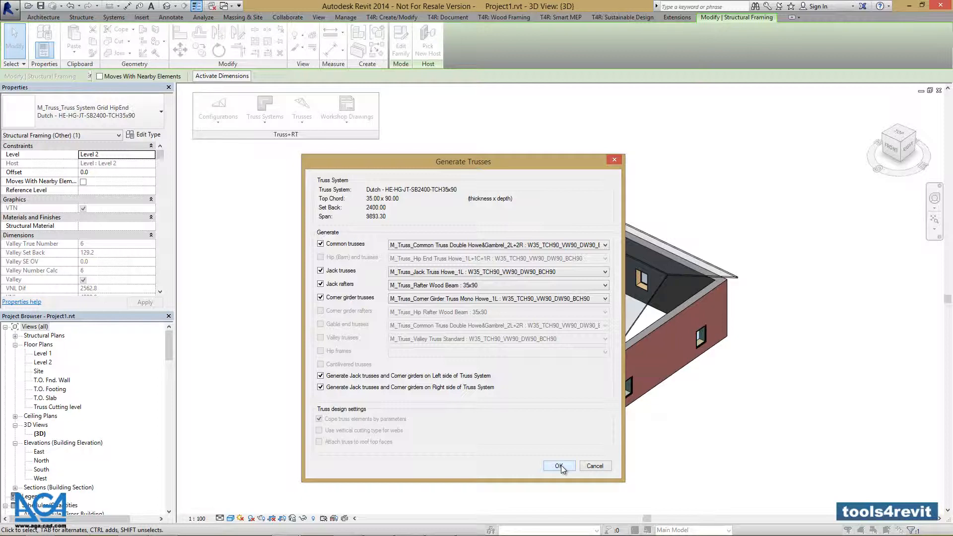
left_click(559, 465)
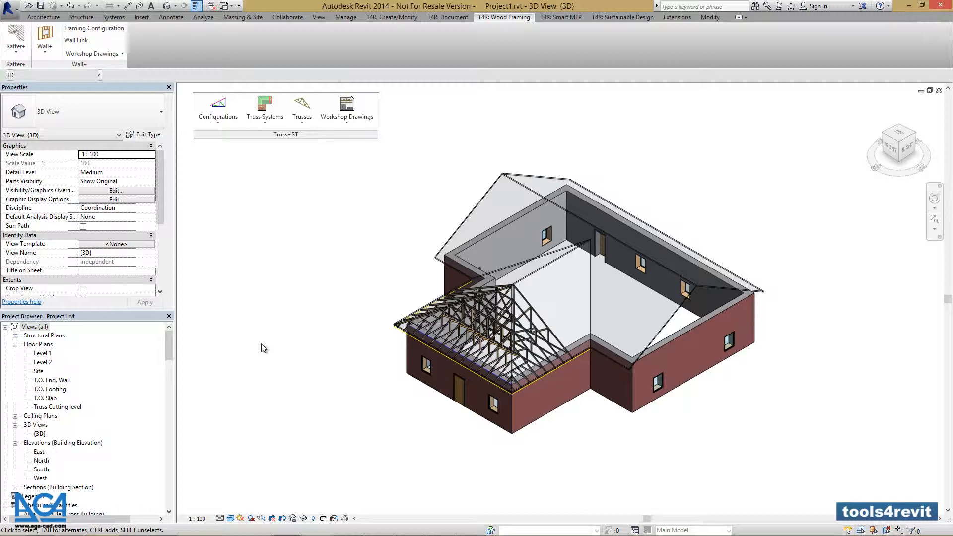
mouse_move(362, 327)
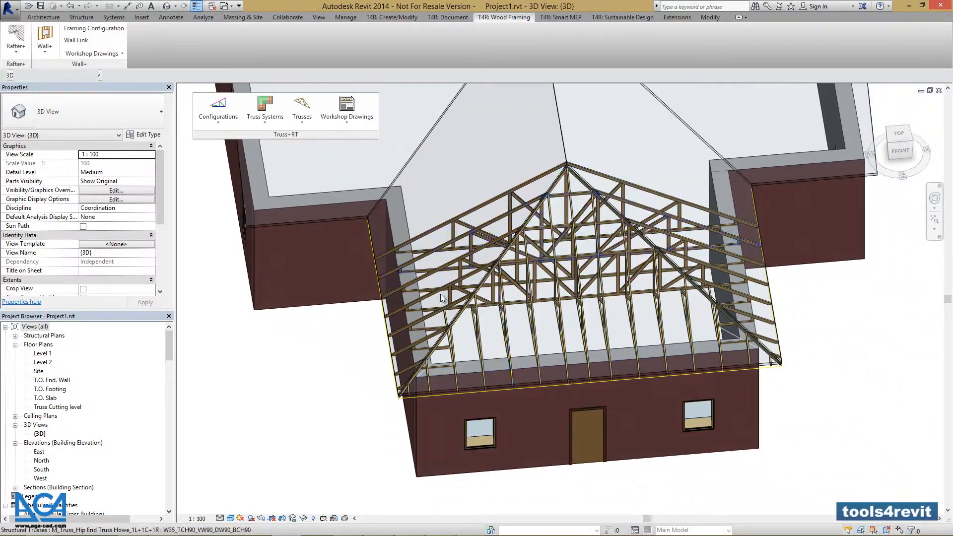
left_click_drag(443, 298, 624, 326)
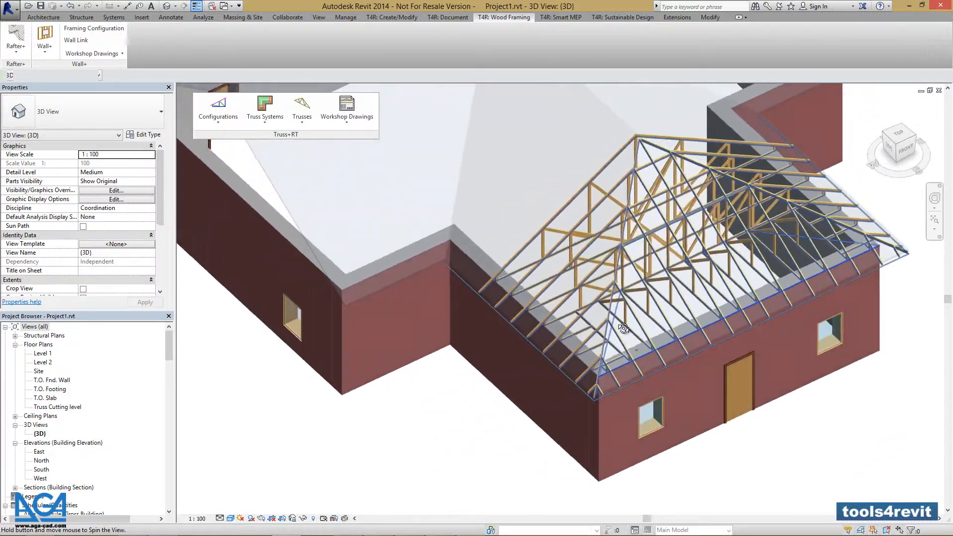
left_click_drag(623, 329, 801, 362)
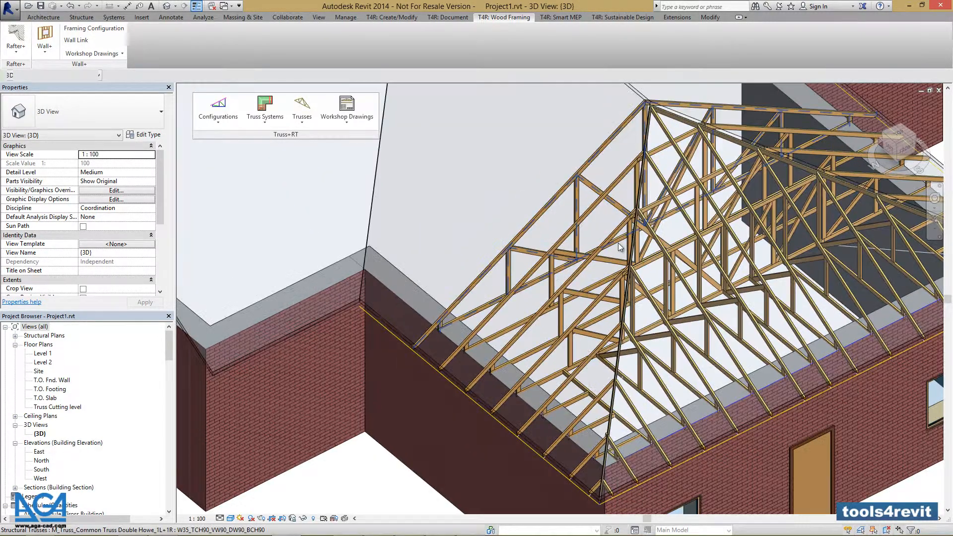
mouse_move(618, 247)
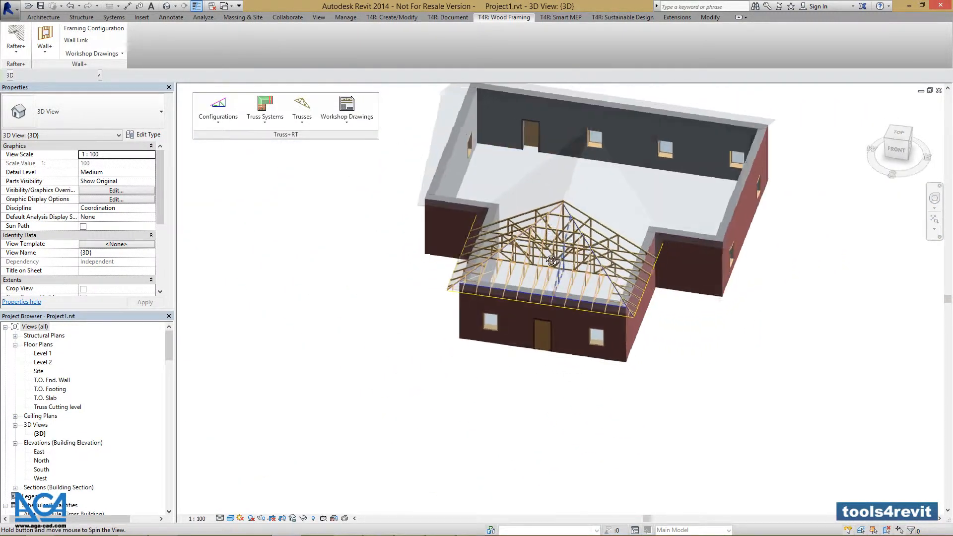
left_click_drag(551, 261, 516, 316)
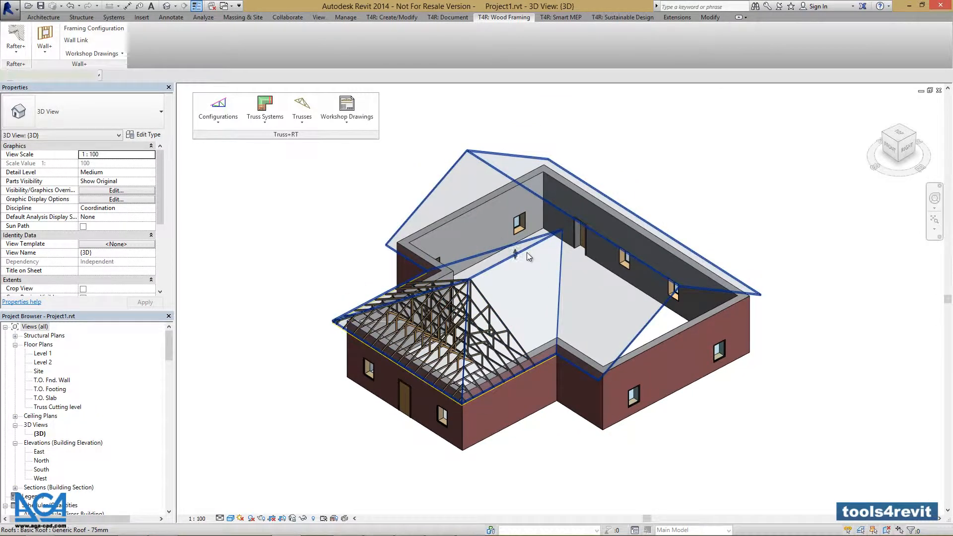
Change the selected main roof's Slope property to 25° and apply it.
left_click(528, 255)
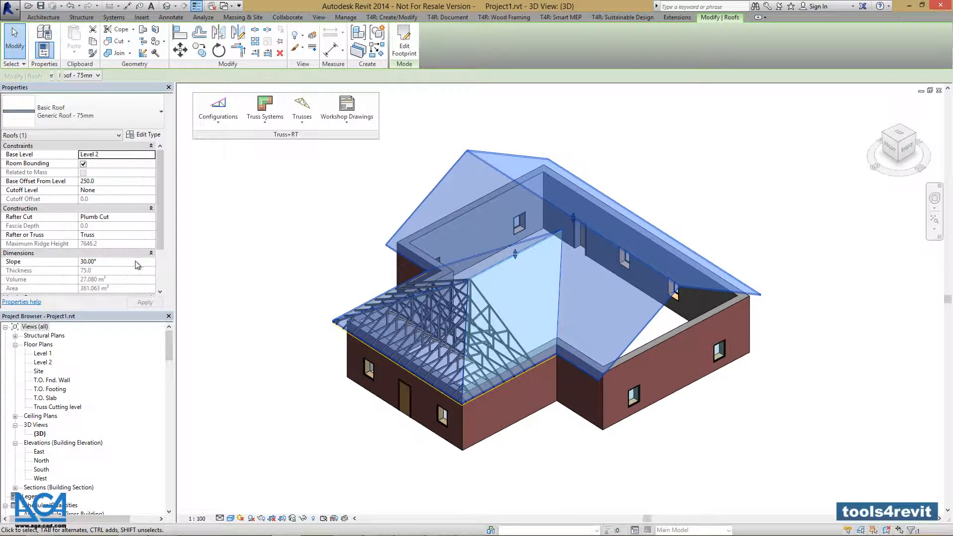
type("25")
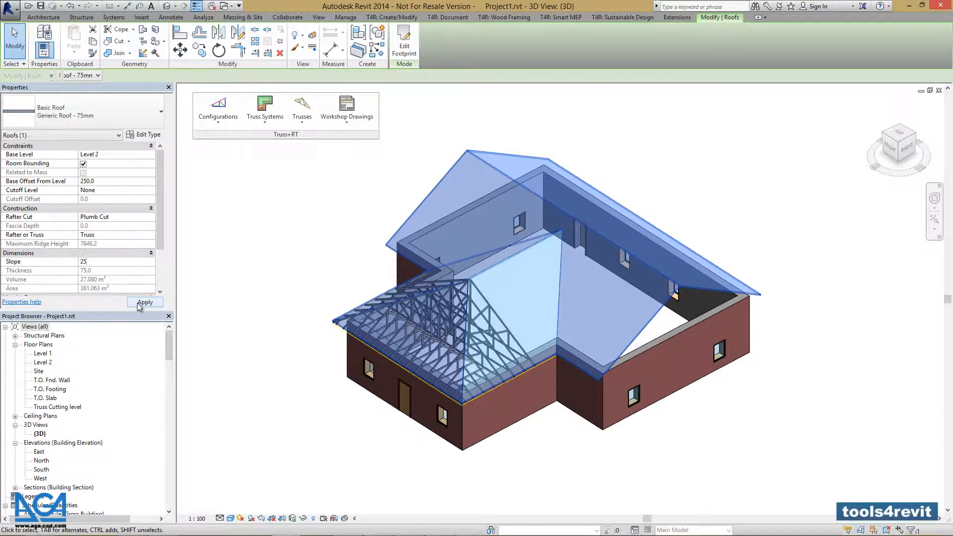
left_click(145, 302)
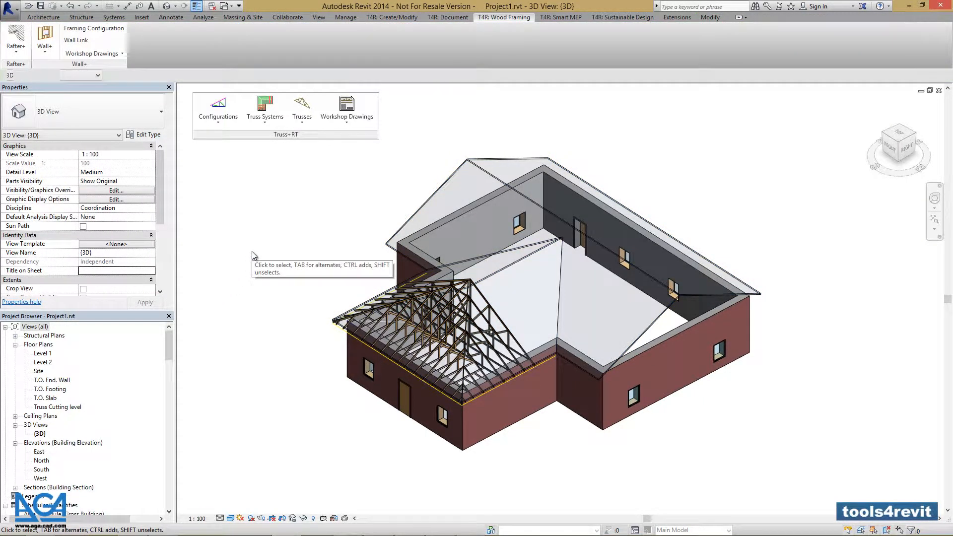
mouse_move(332, 247)
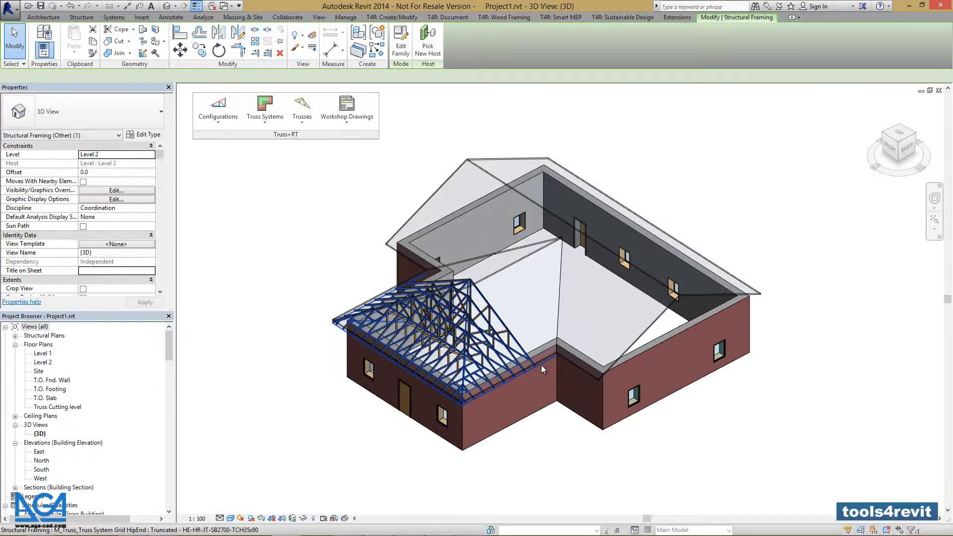
Run Update Truss System Grid from Roof on the front wing's hip-end grid.
left_click(265, 107)
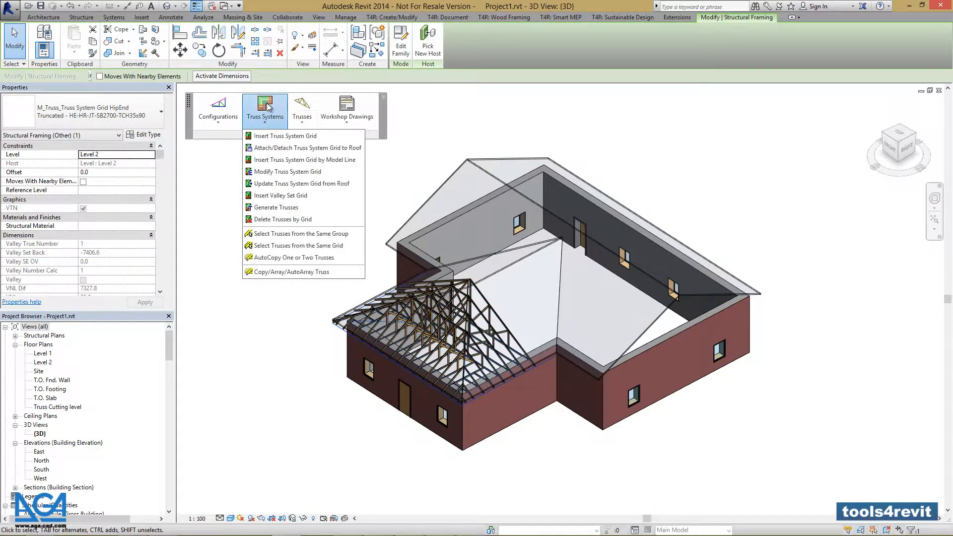
mouse_move(285, 184)
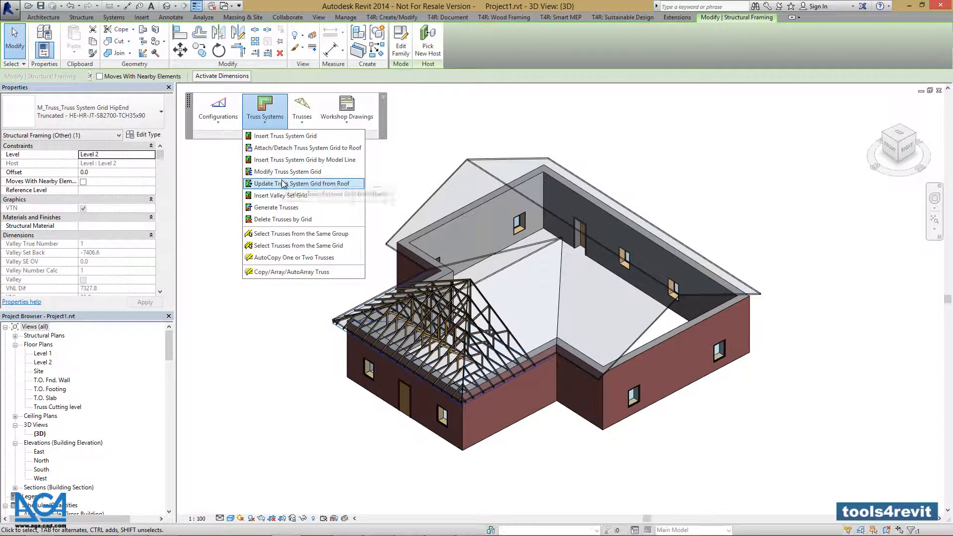
left_click(300, 183)
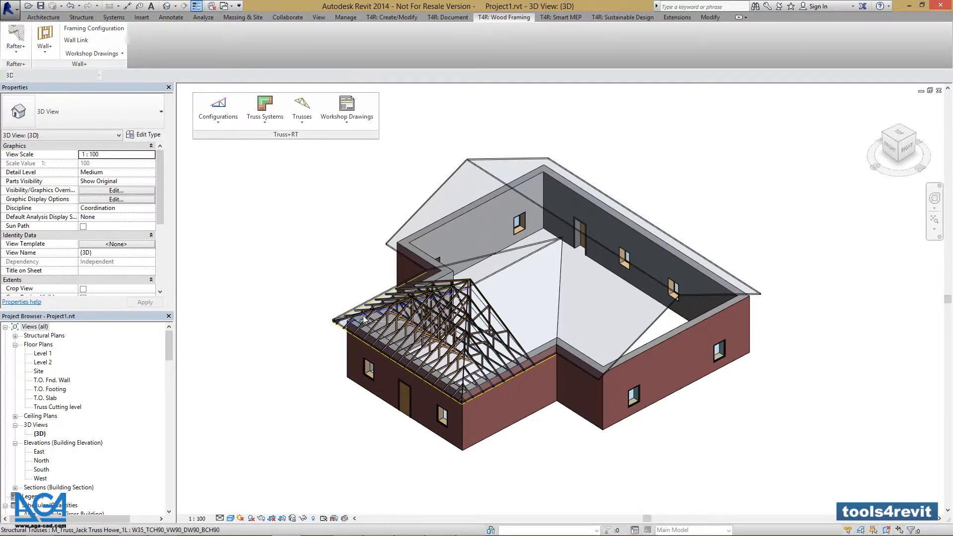
Select all 29 trusses of the front wing grid via Select Trusses from the Same Grid, ready for Update Truss from Roof.
left_click(369, 333)
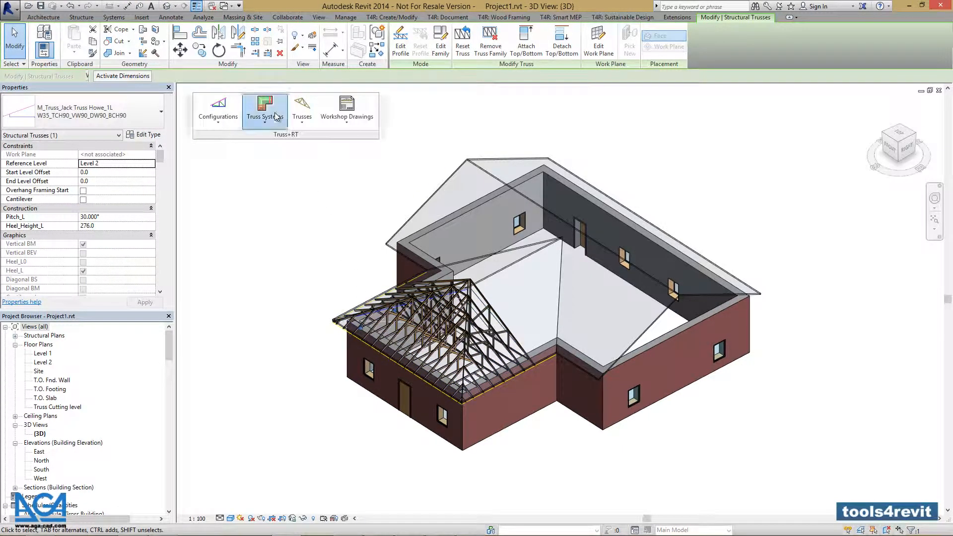
left_click(265, 107)
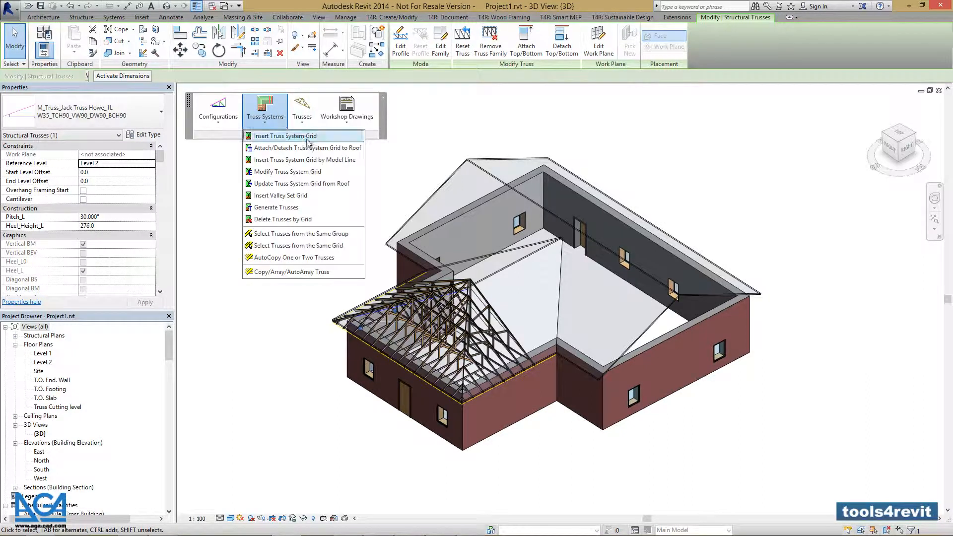
mouse_move(293, 249)
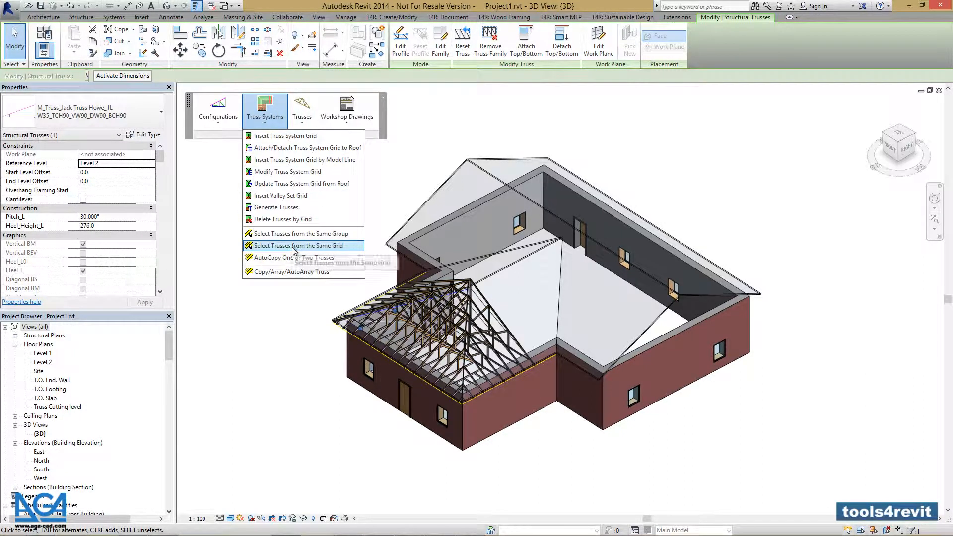
left_click(299, 246)
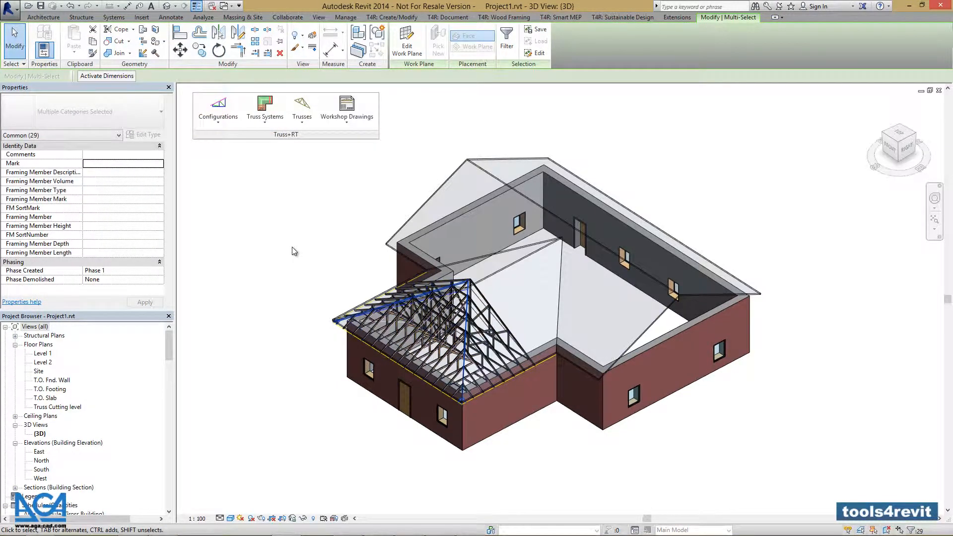
mouse_move(301, 237)
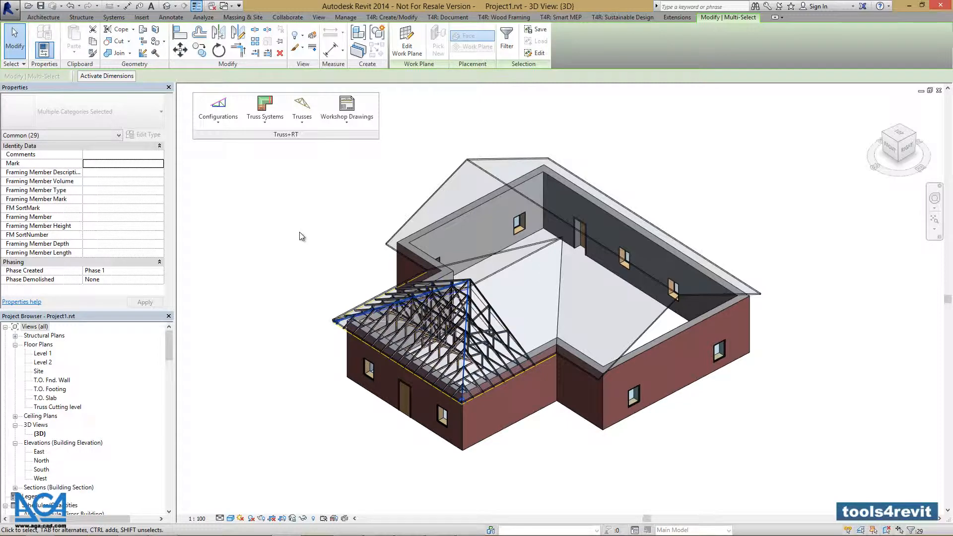
left_click(302, 105)
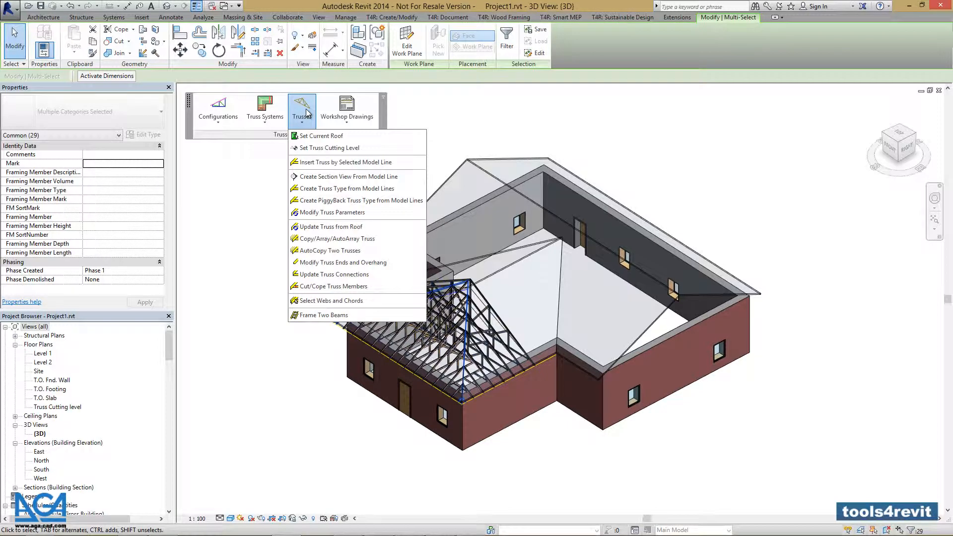
mouse_move(330, 148)
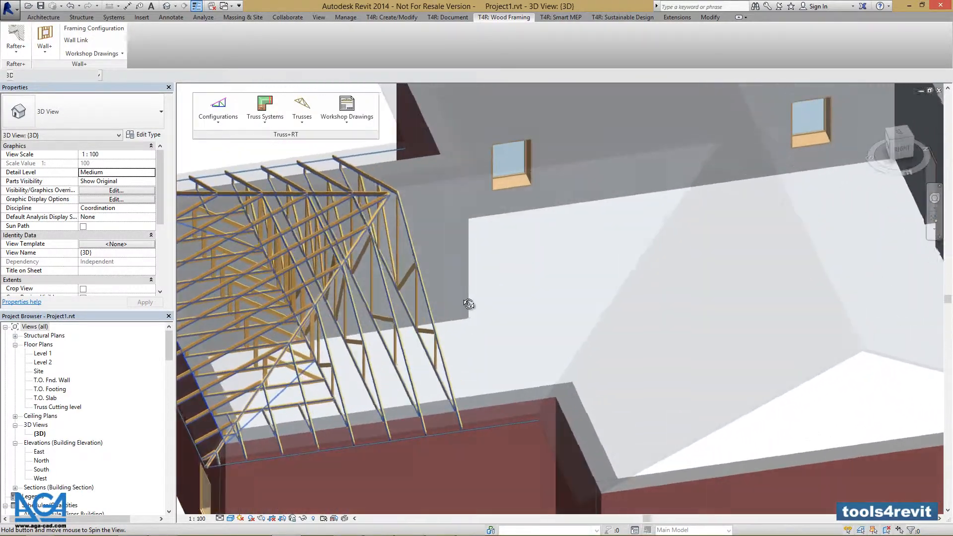
left_click_drag(468, 304, 517, 290)
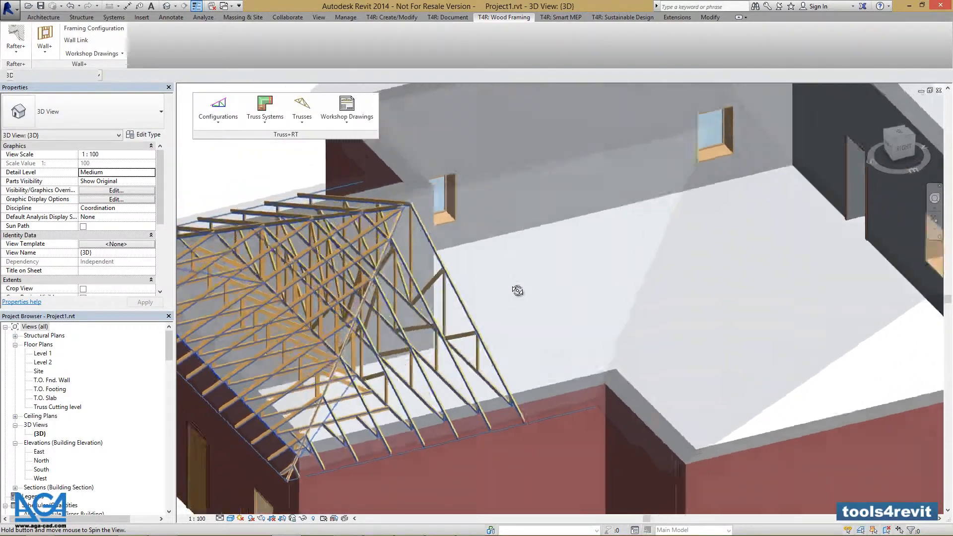
left_click_drag(517, 290, 549, 288)
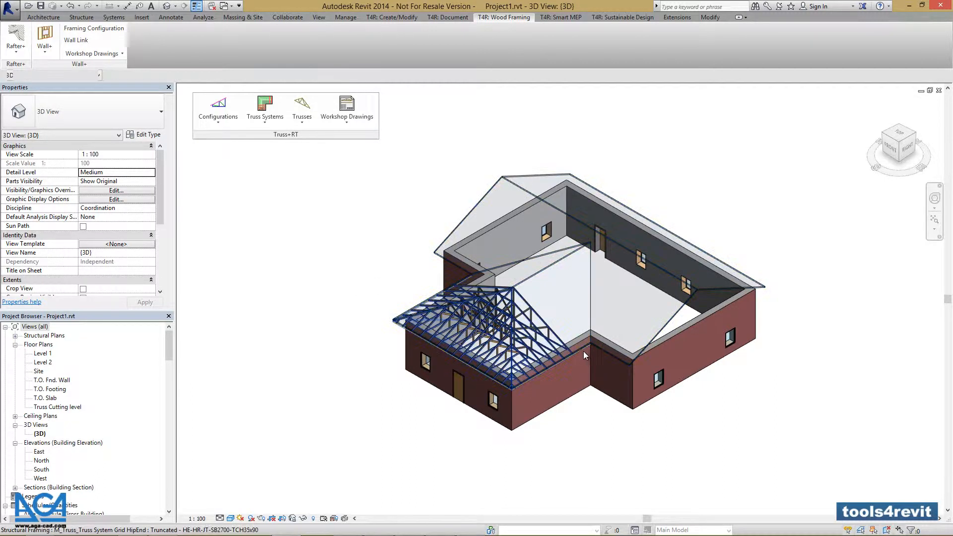
Insert a valley set grid on the main roof at the front wing junction and select it.
left_click(574, 354)
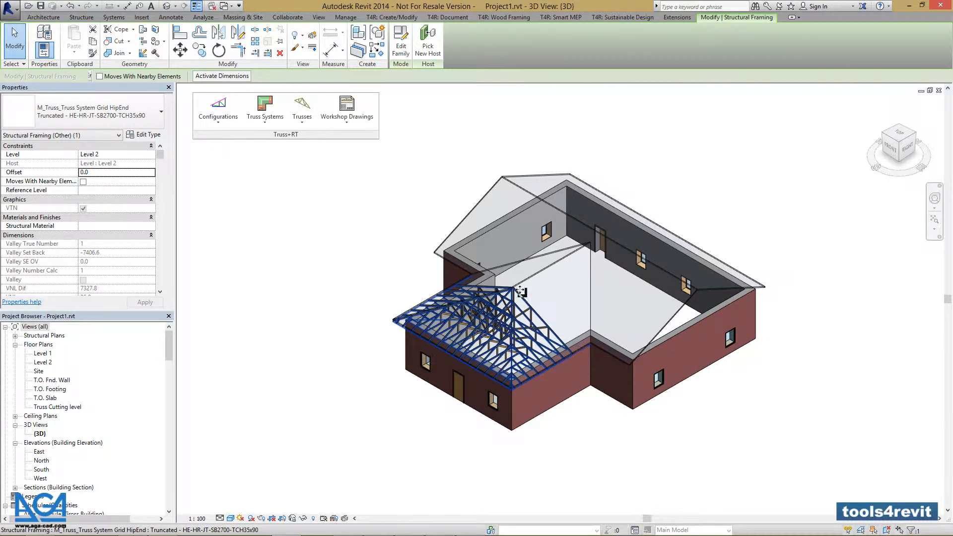
left_click(264, 108)
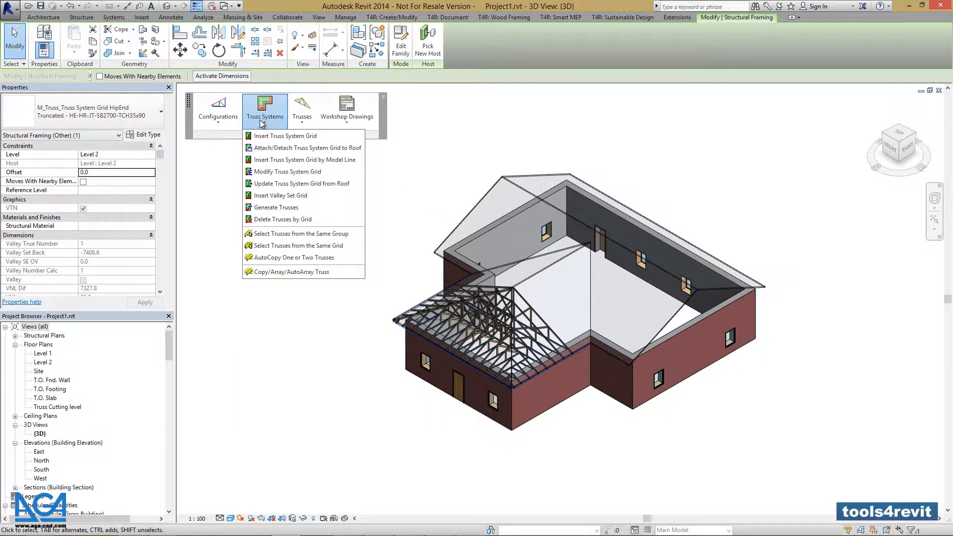
mouse_move(281, 195)
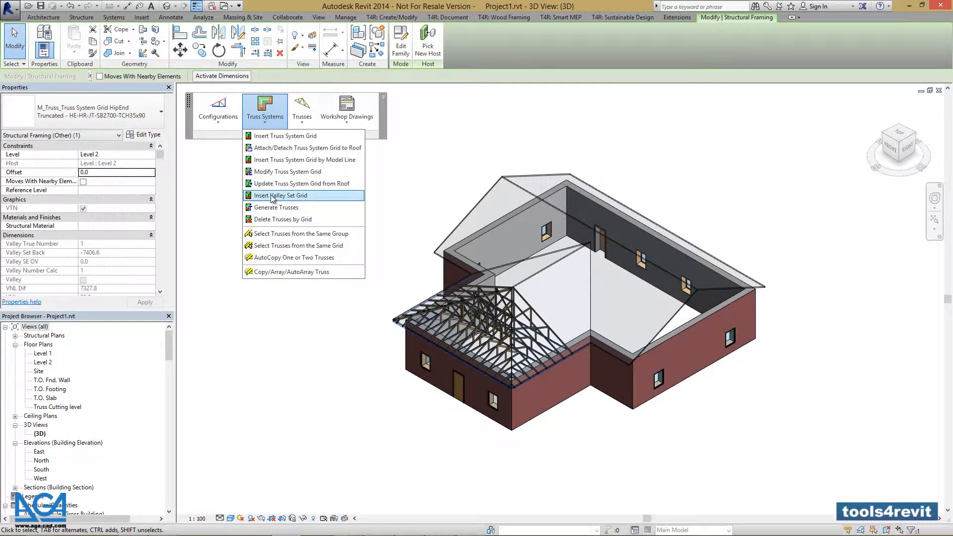
left_click(282, 194)
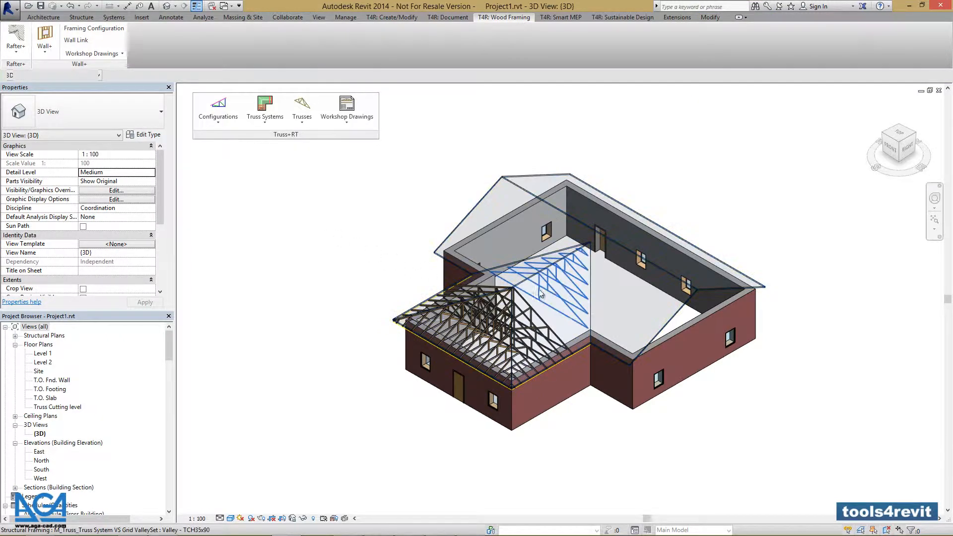
left_click(542, 294)
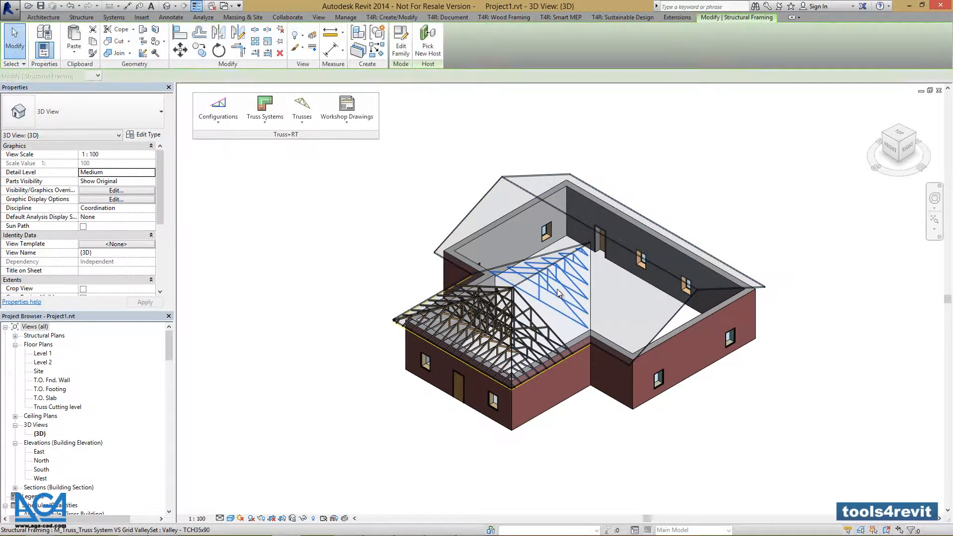
left_click(557, 301)
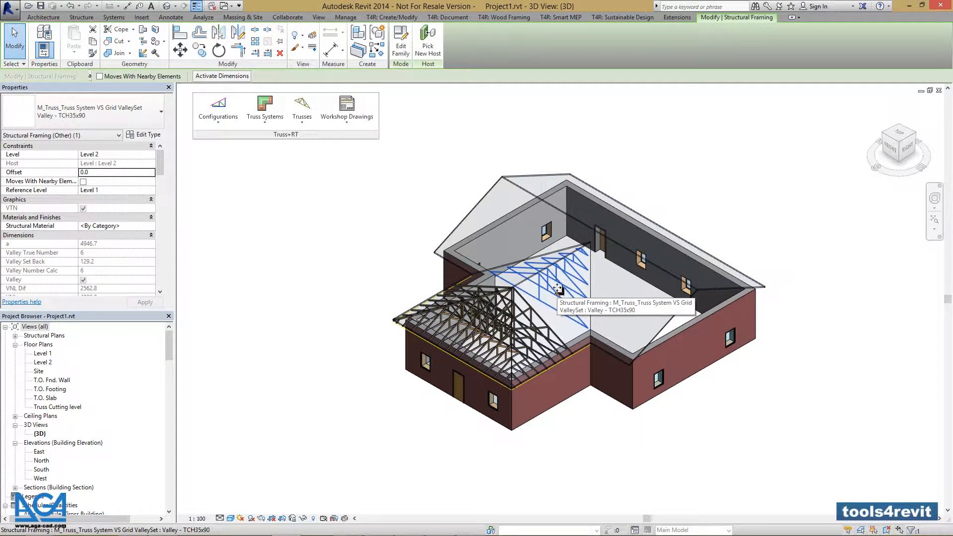
left_click(264, 109)
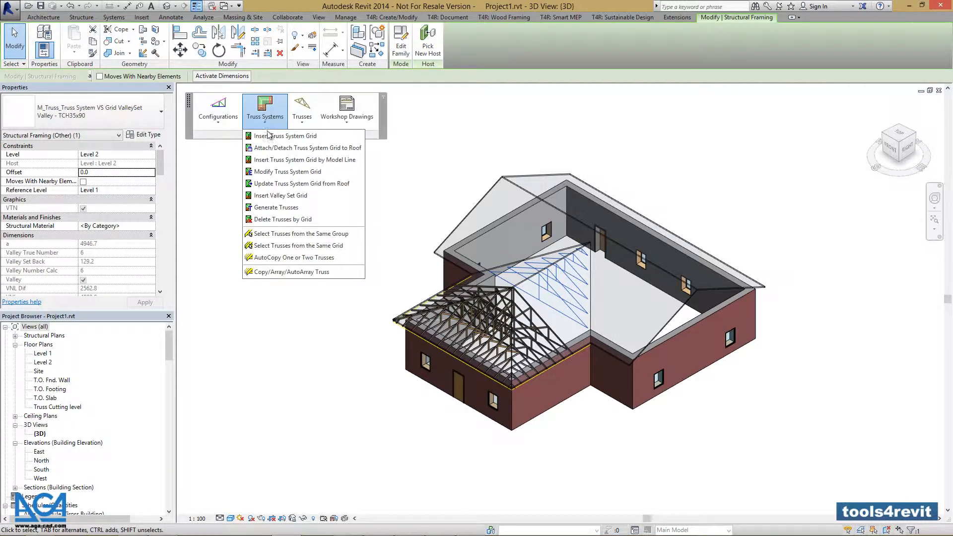
Generate Trusses for the valley grid with the Valley trusses option ticked, then clear the selection.
left_click(276, 207)
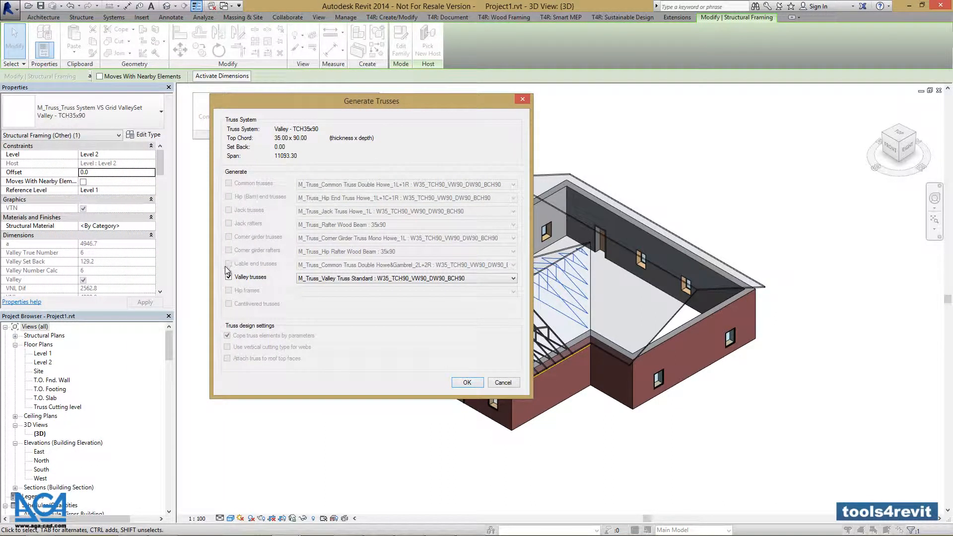
left_click(228, 276)
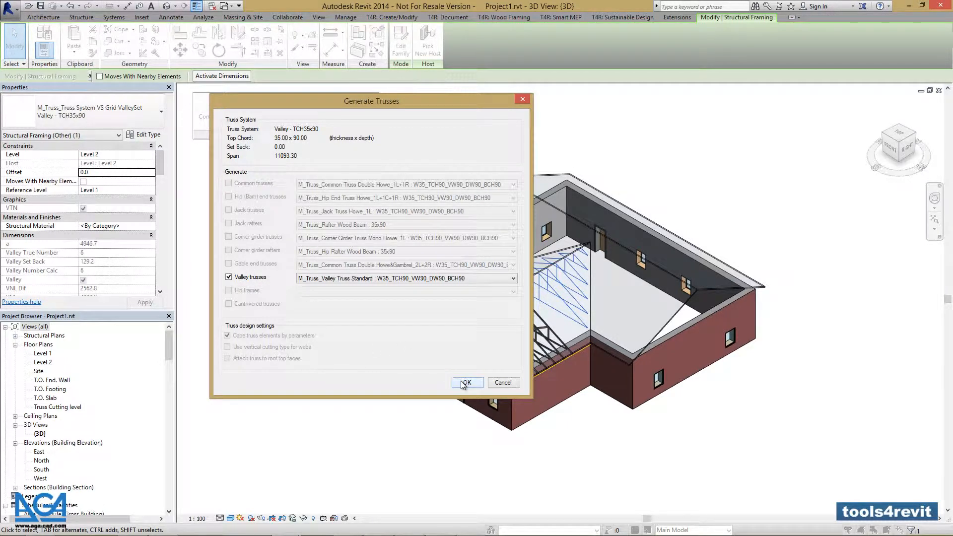
left_click(466, 382)
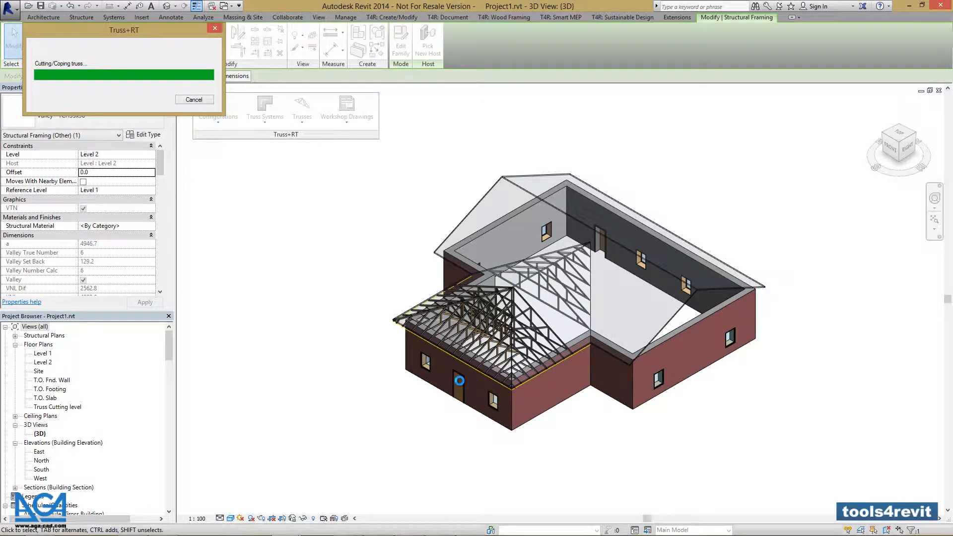
left_click(195, 100)
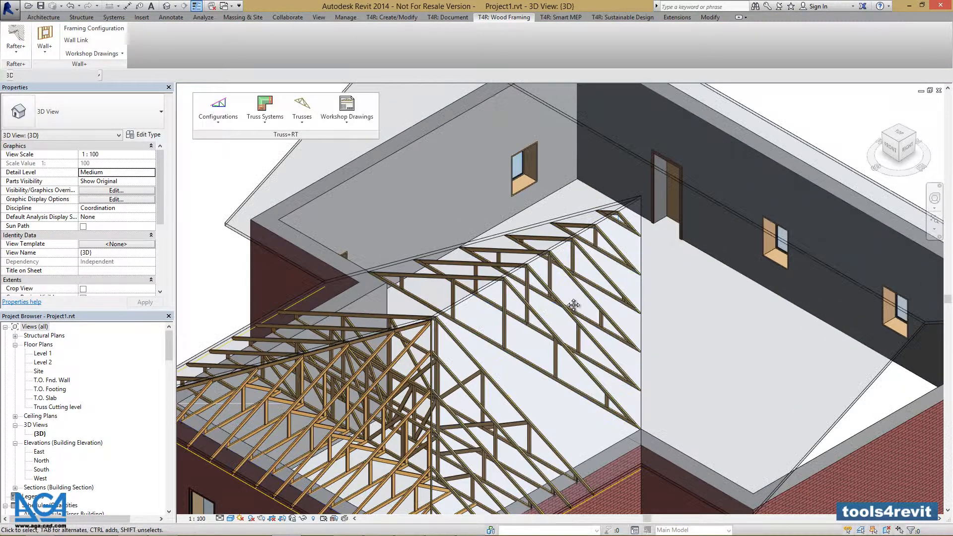
left_click_drag(575, 304, 529, 307)
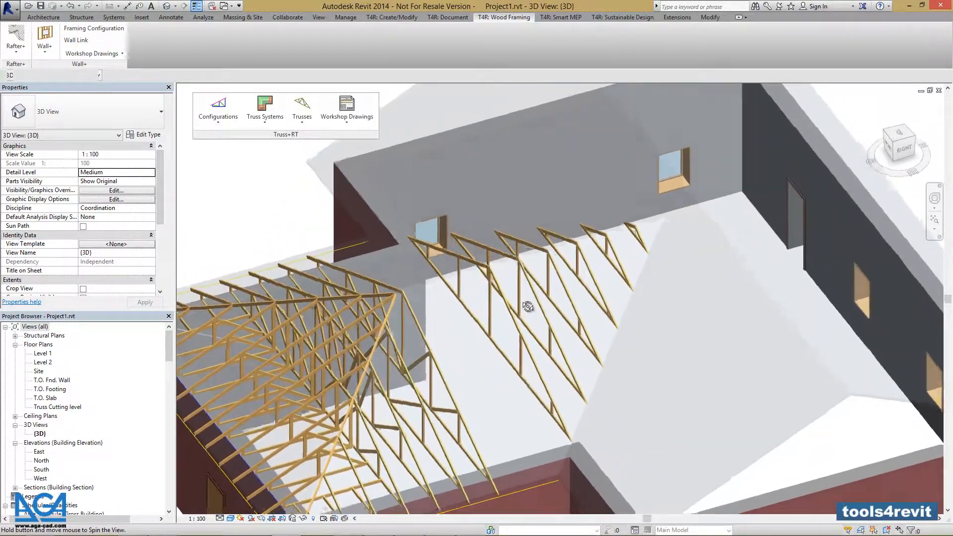
left_click_drag(527, 307, 649, 270)
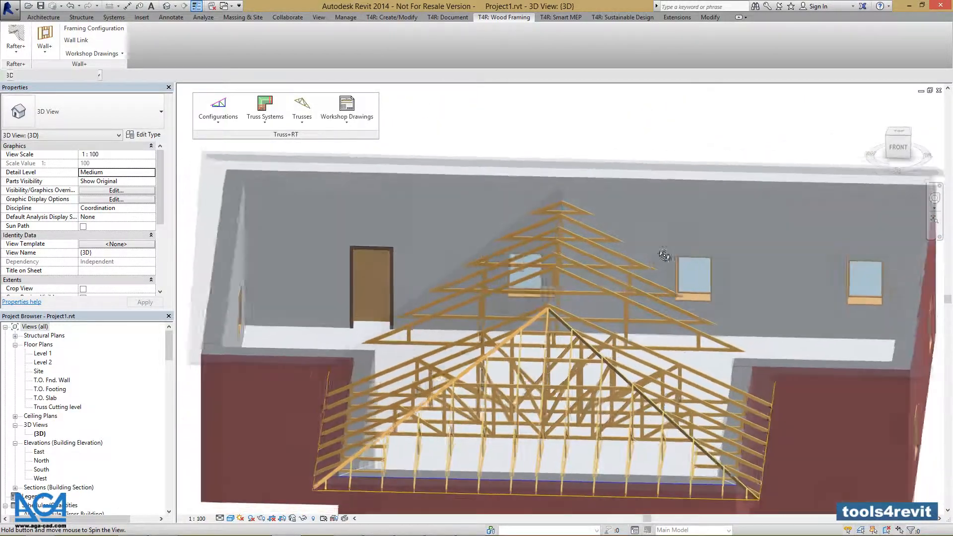
left_click_drag(664, 254, 562, 266)
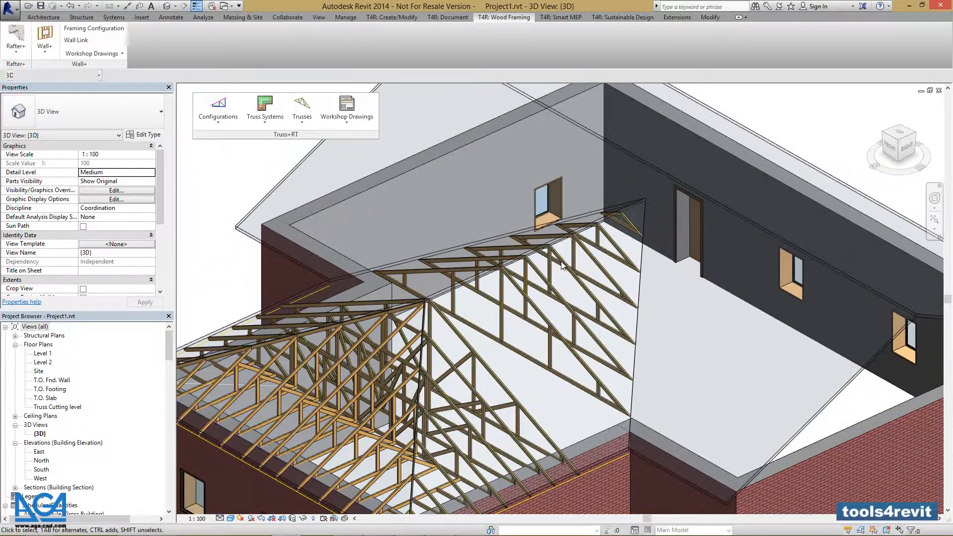